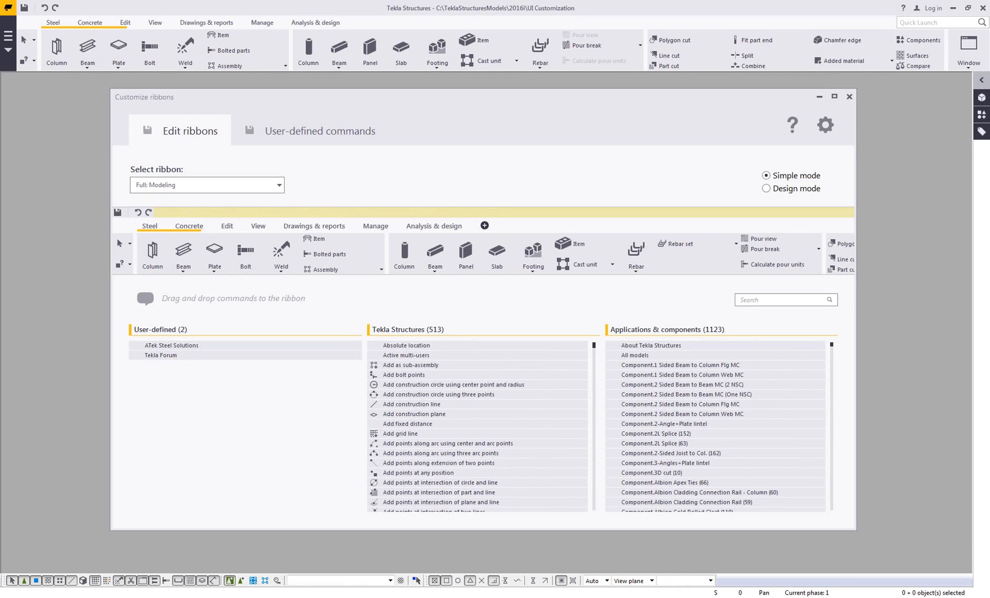
mouse_move(597, 154)
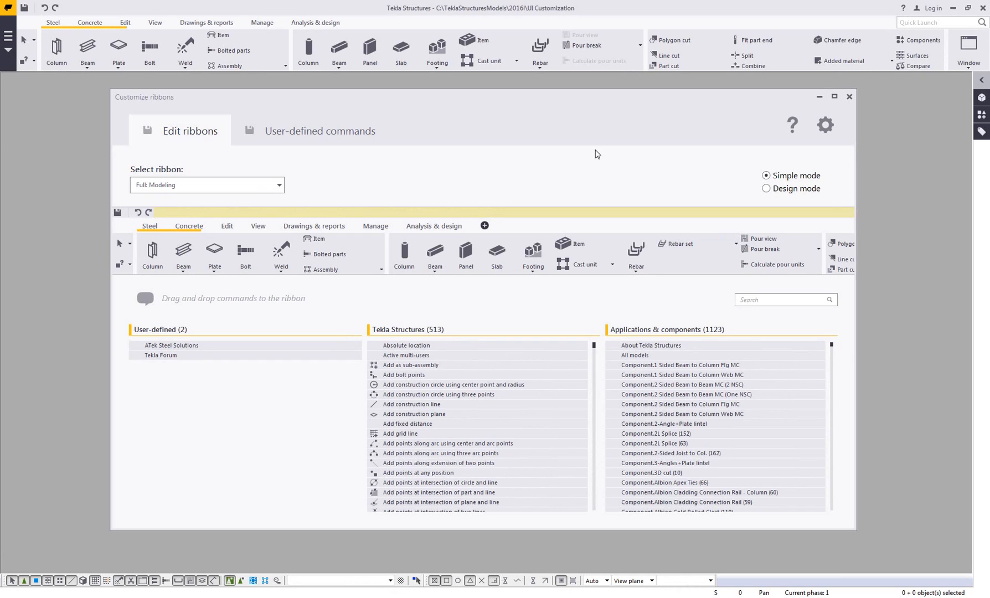
mouse_move(213, 251)
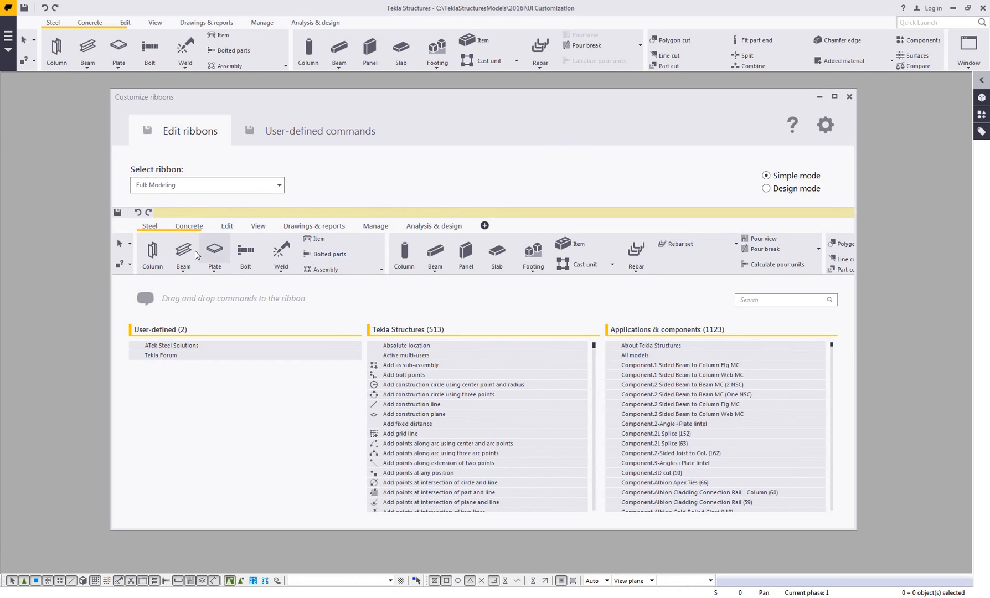
mouse_move(452, 193)
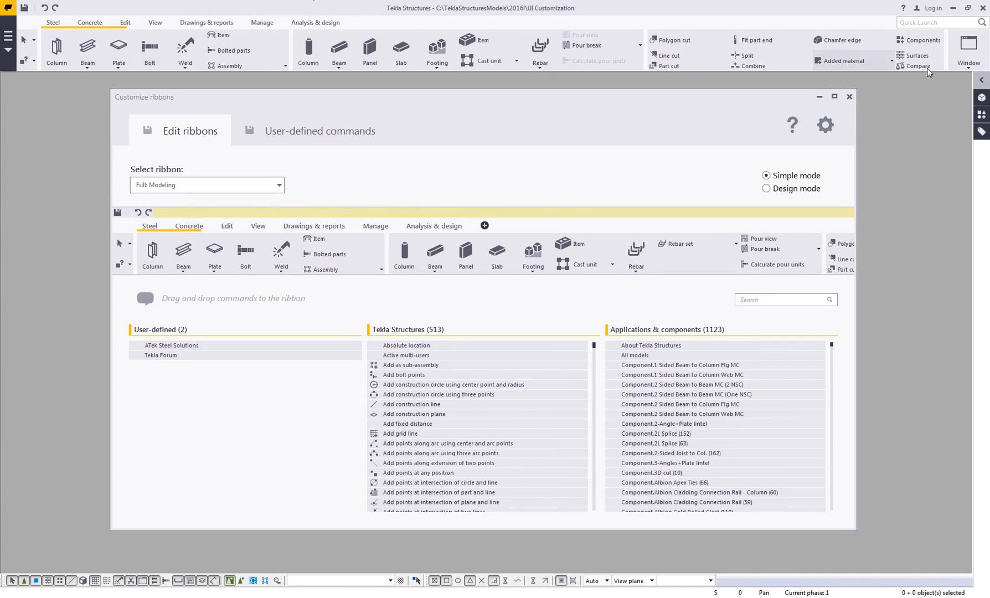
mouse_move(433, 154)
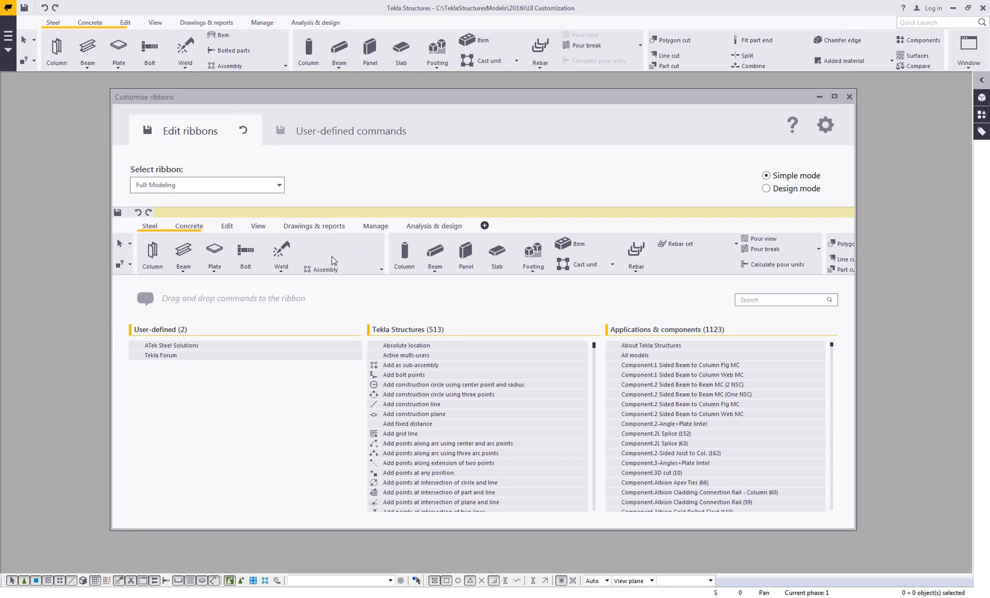
mouse_move(329, 261)
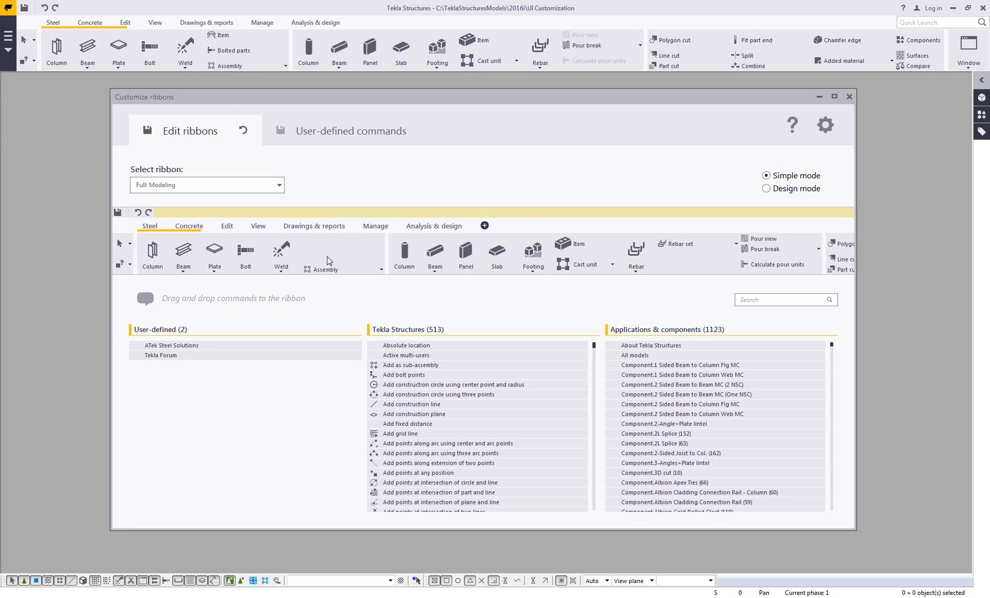
mouse_move(423, 338)
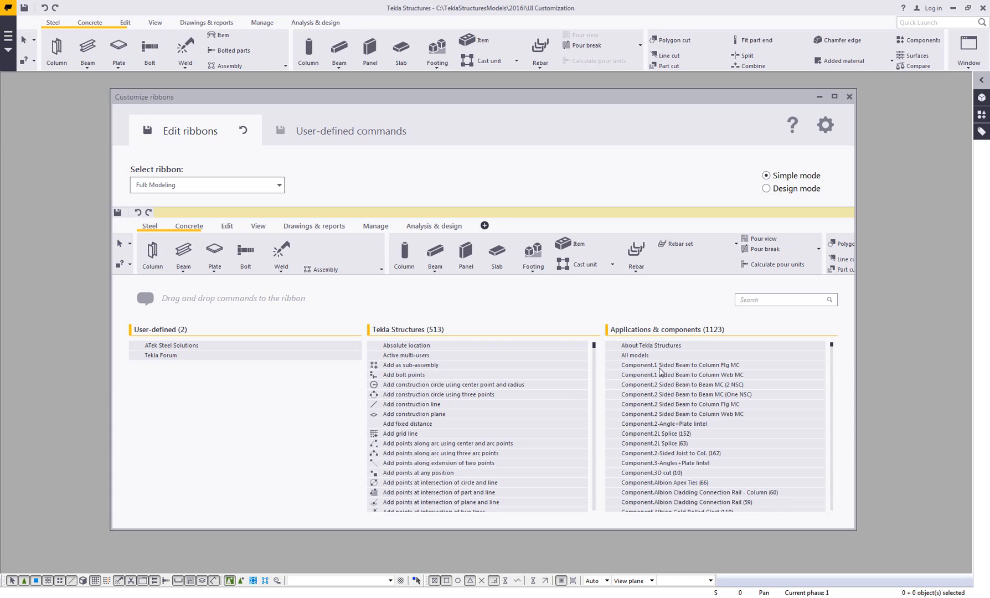
mouse_move(671, 346)
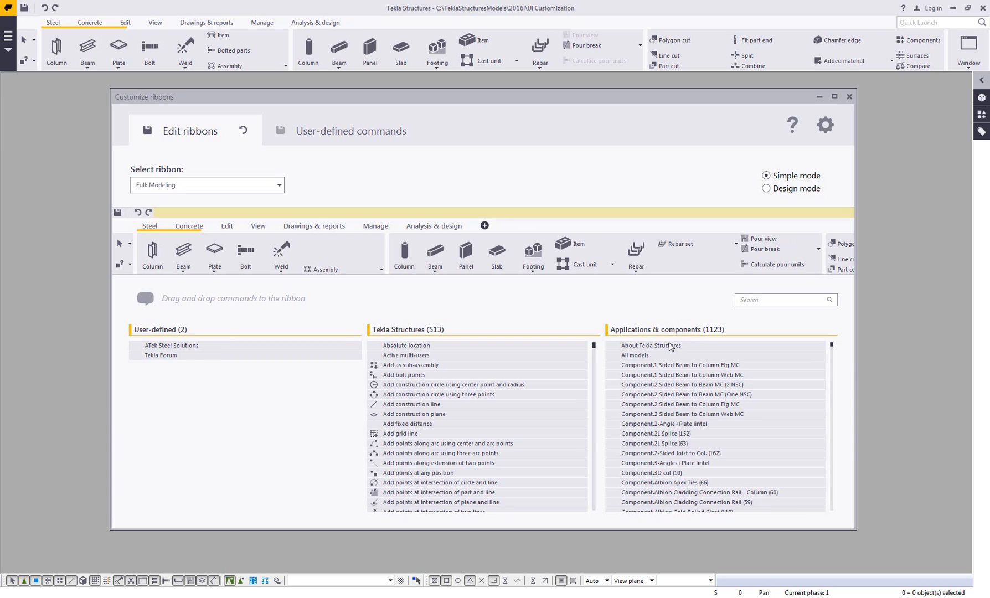
mouse_move(666, 360)
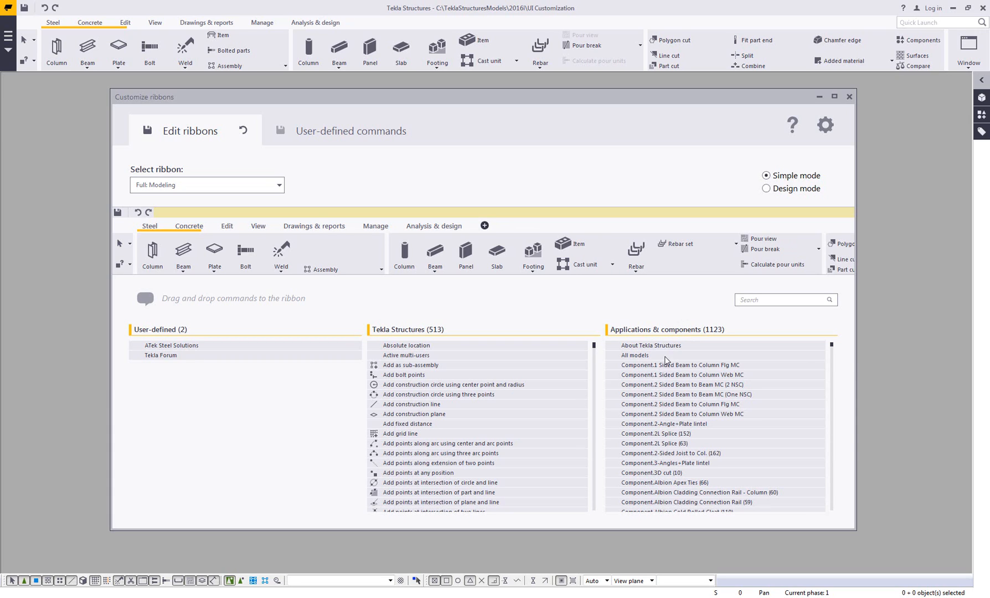
mouse_move(313, 226)
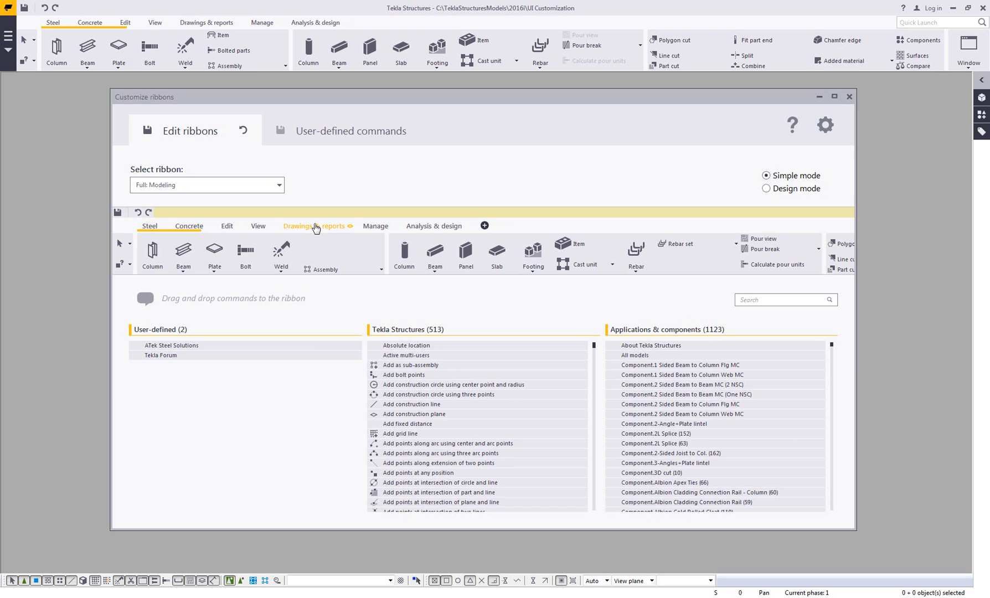
- Move Number modified objects out of the numbering drop-down onto the Drawings & reports ribbon
left_click(315, 226)
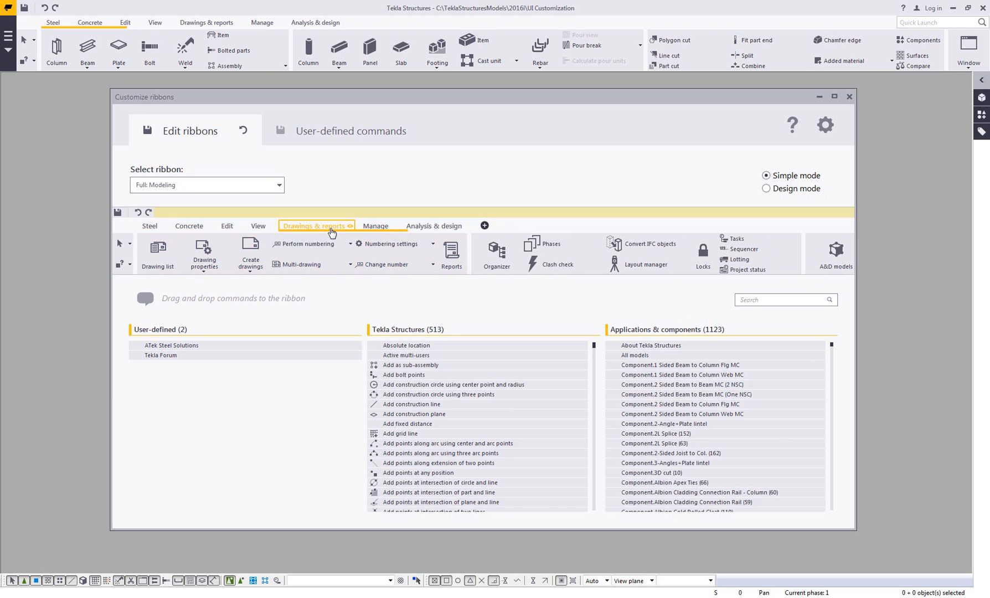
mouse_move(319, 270)
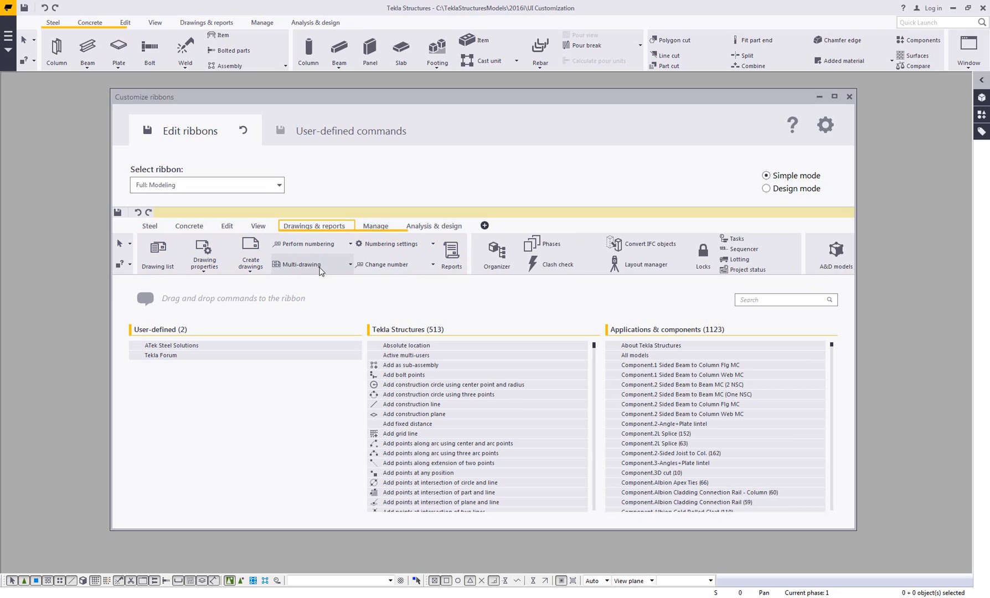
mouse_move(303, 277)
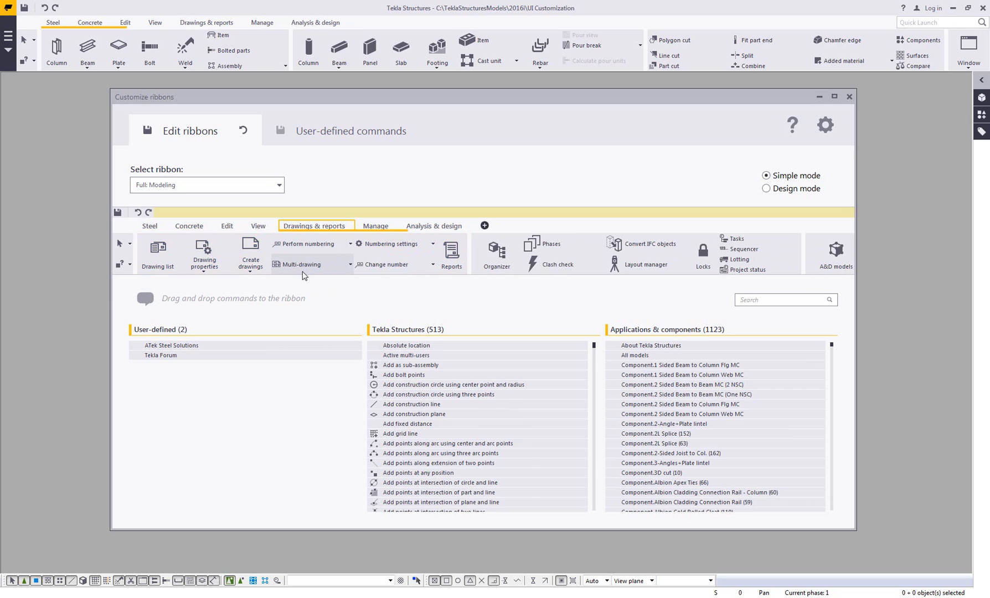
mouse_move(307, 270)
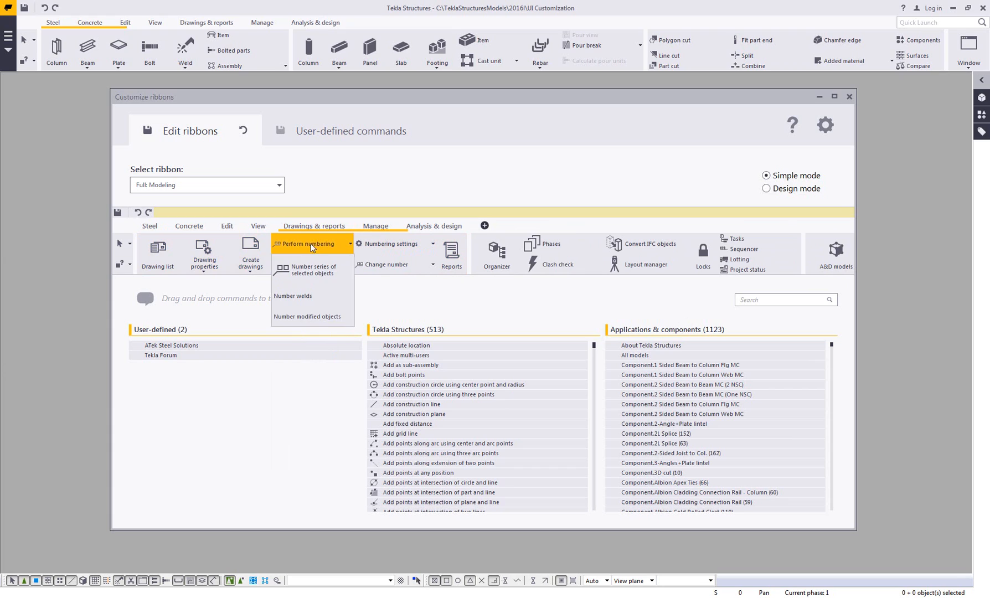
left_click(309, 243)
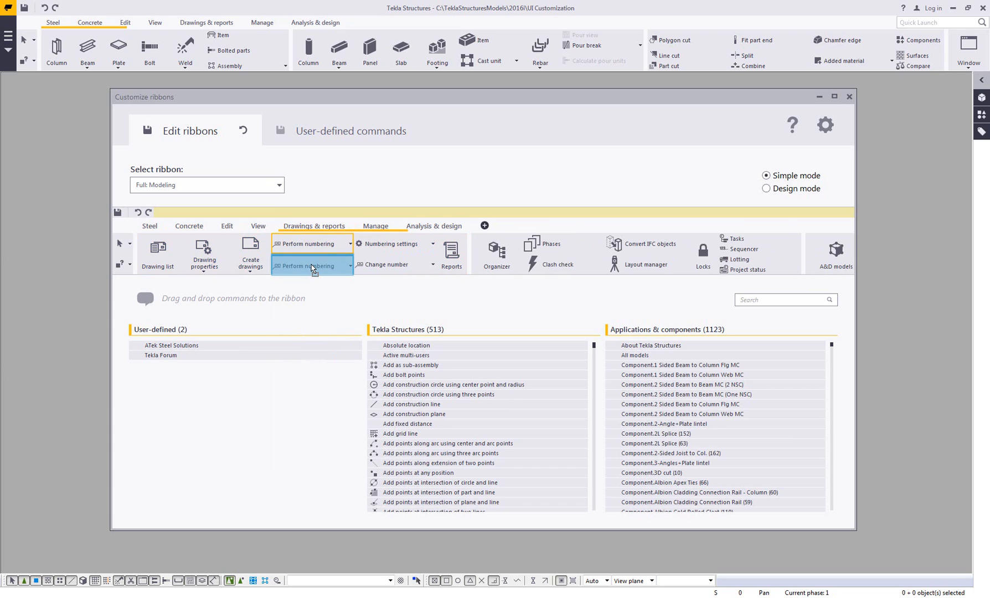
left_click(349, 266)
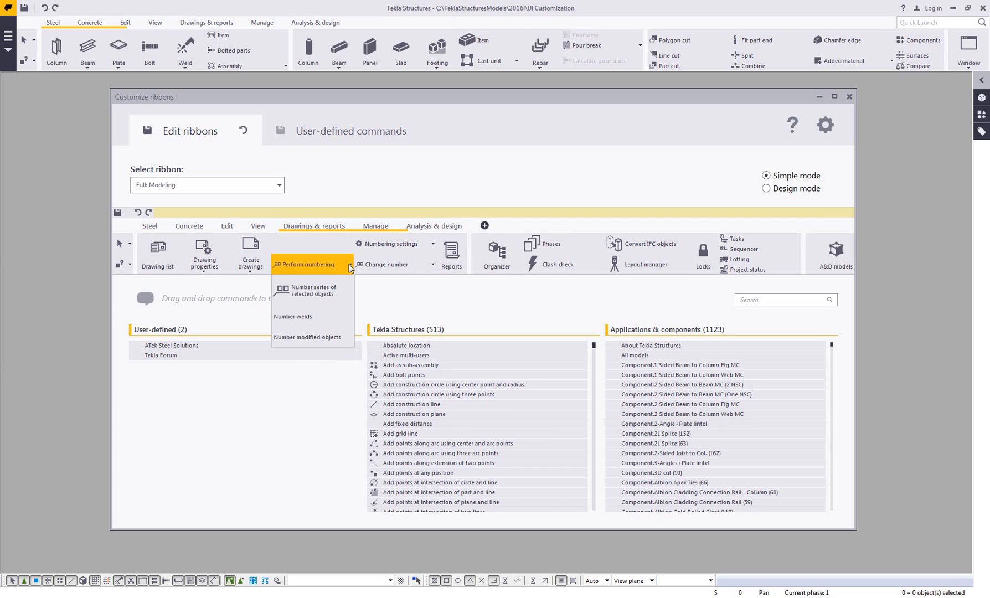
mouse_move(323, 336)
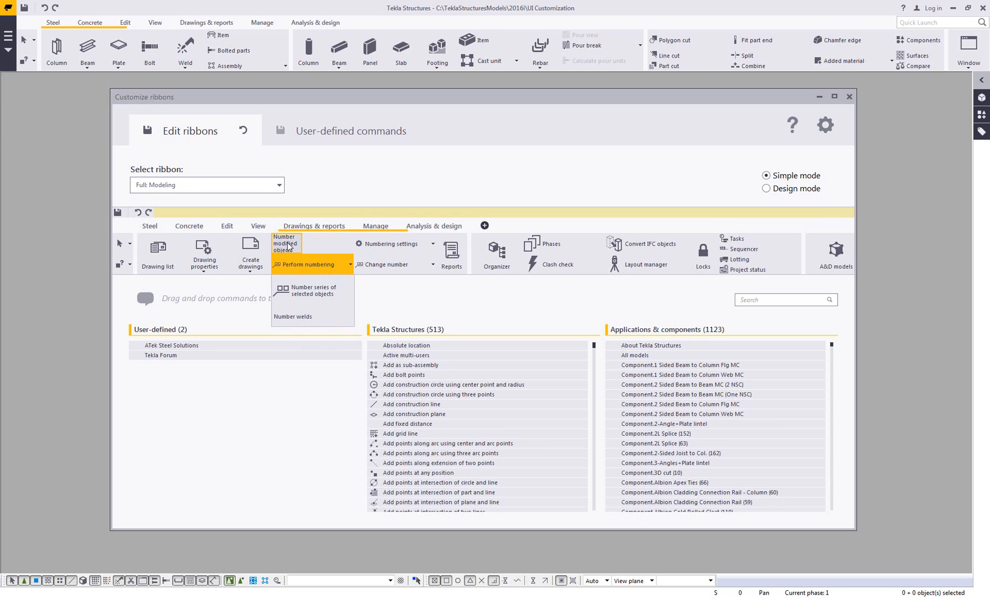
mouse_move(304, 247)
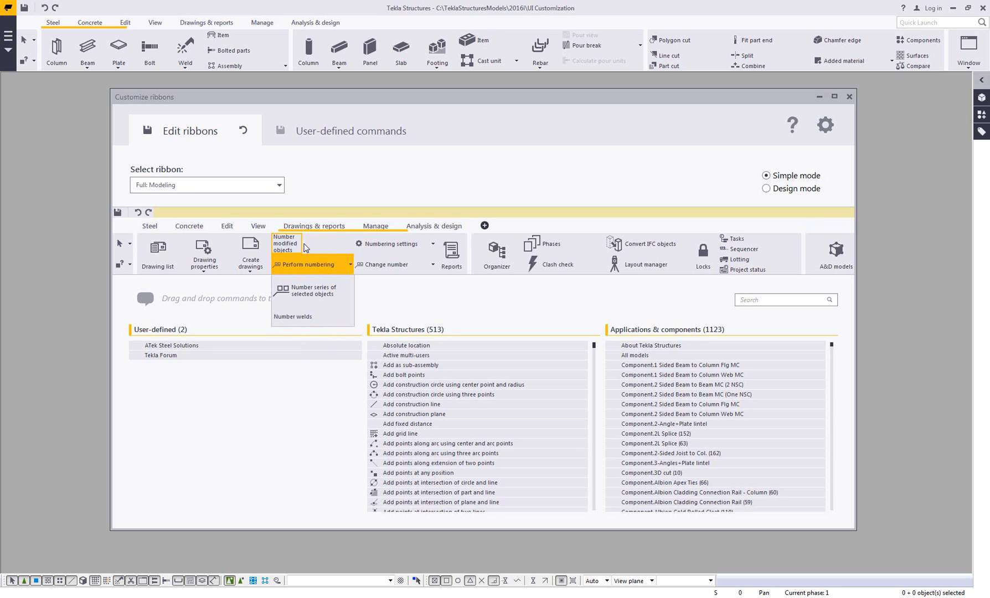
mouse_move(766, 188)
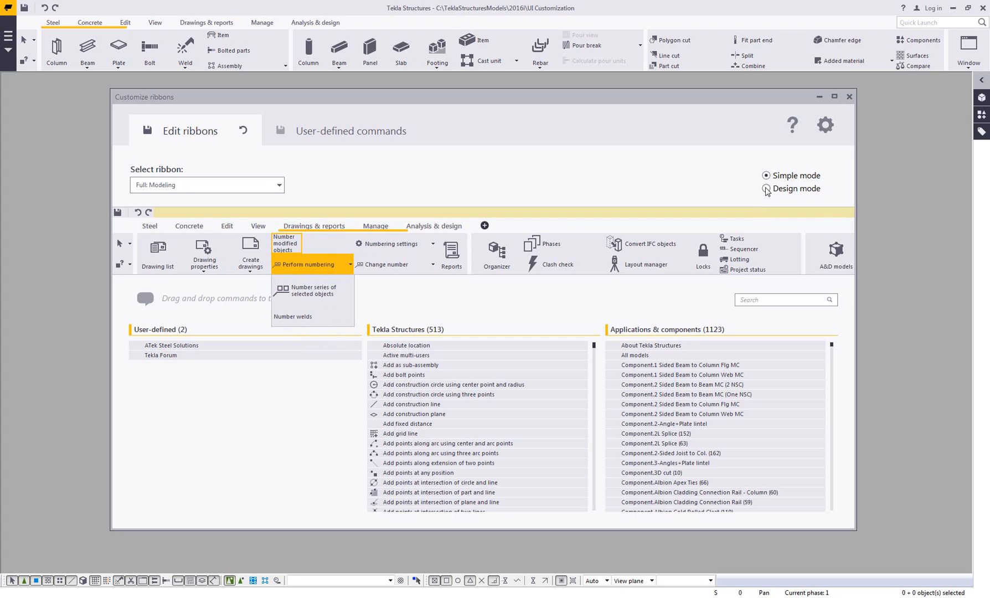
- In Design mode, set the Number modified objects icon source to Gallery
left_click(766, 188)
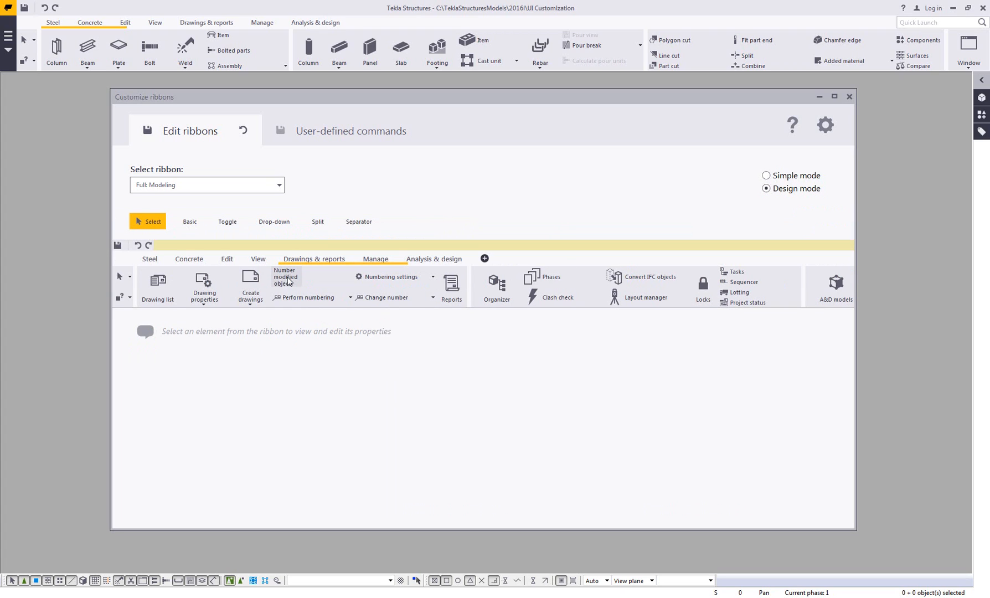
left_click(284, 276)
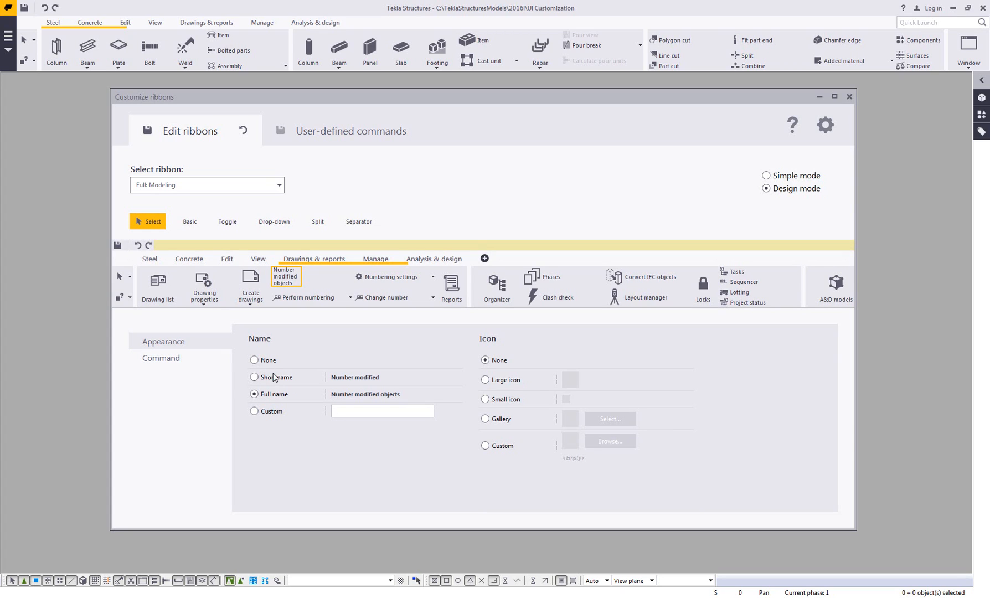
mouse_move(496, 430)
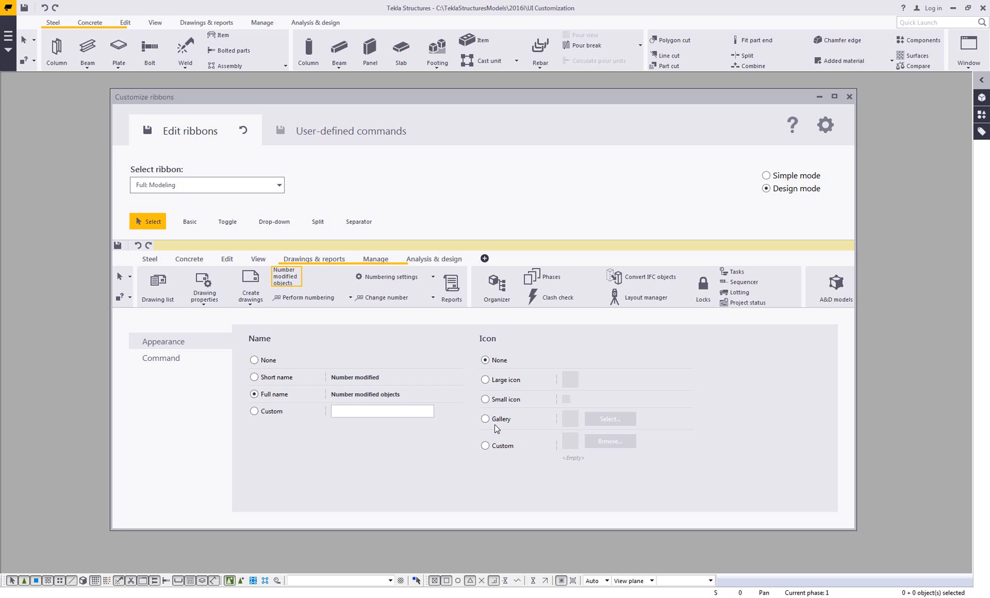
mouse_move(485, 420)
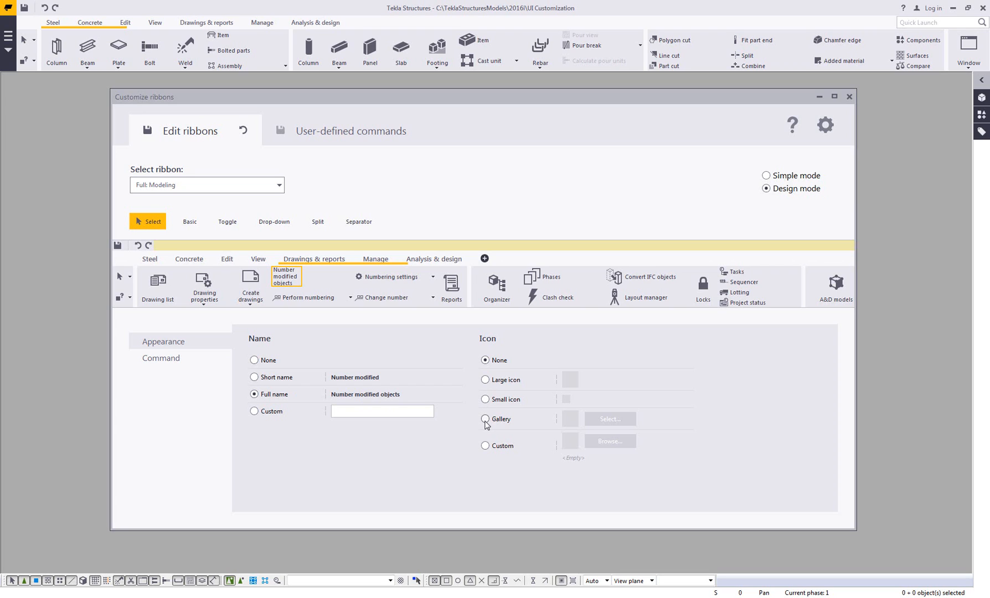
left_click(485, 419)
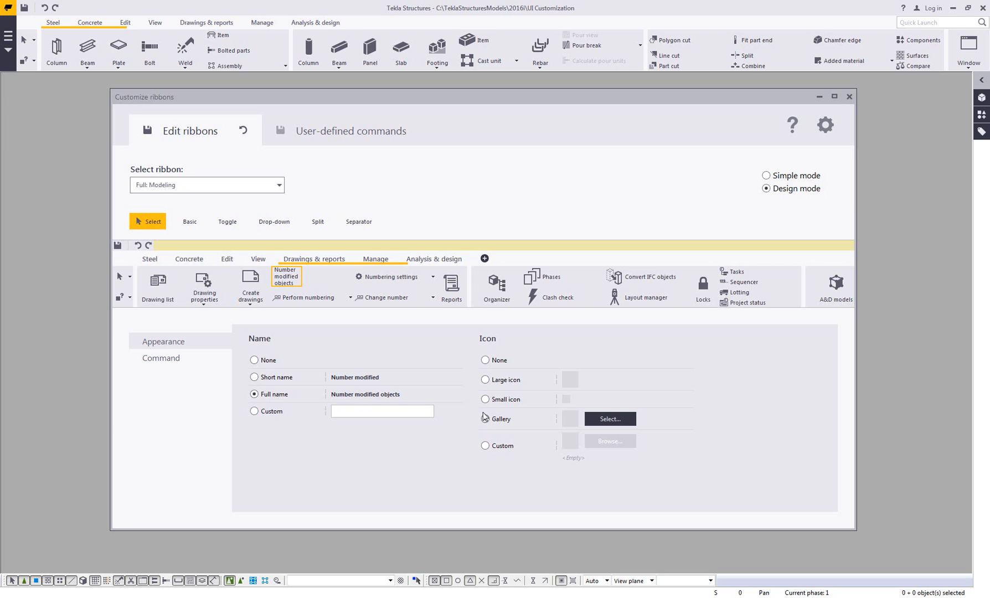
- Search the icon gallery for 'numbering' and apply the large numbering_32 icon
left_click(609, 418)
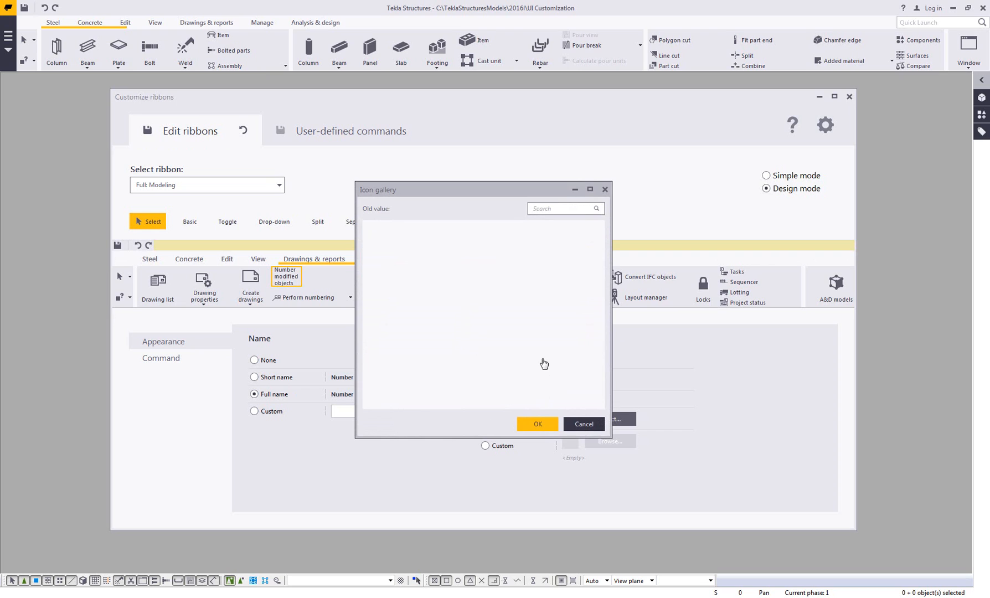
left_click(561, 208)
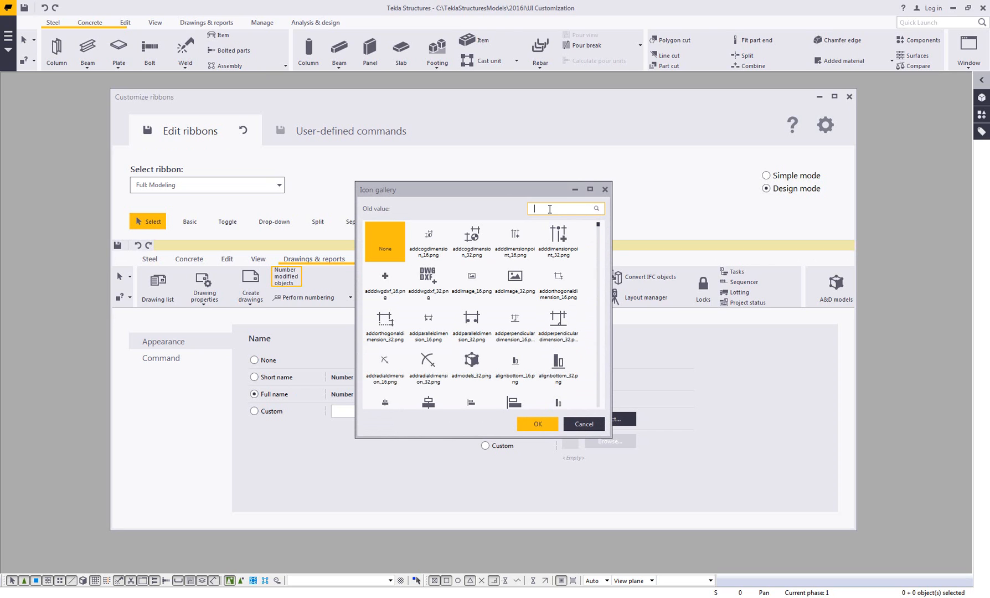
type("numbering")
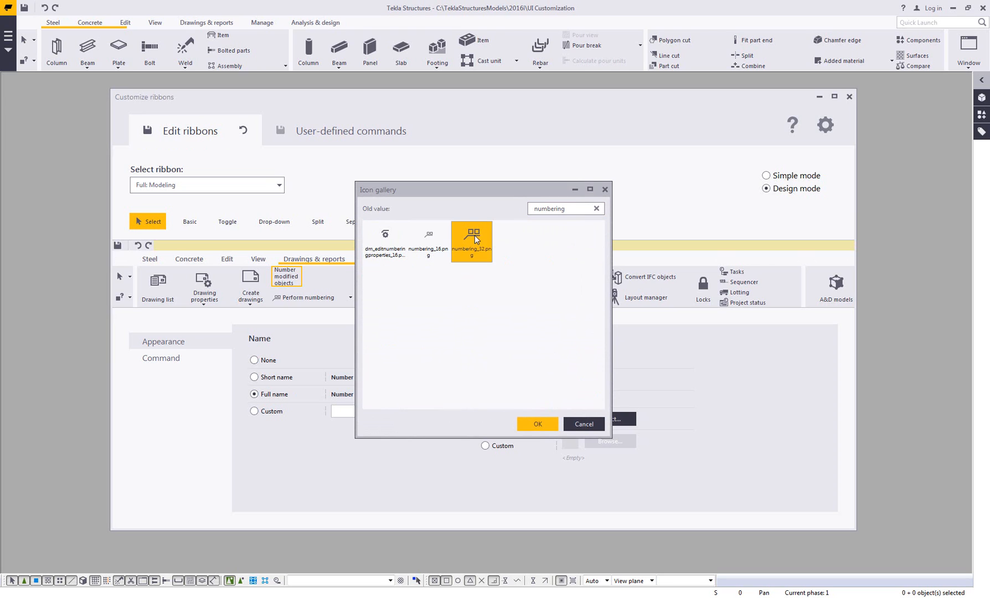
left_click(536, 424)
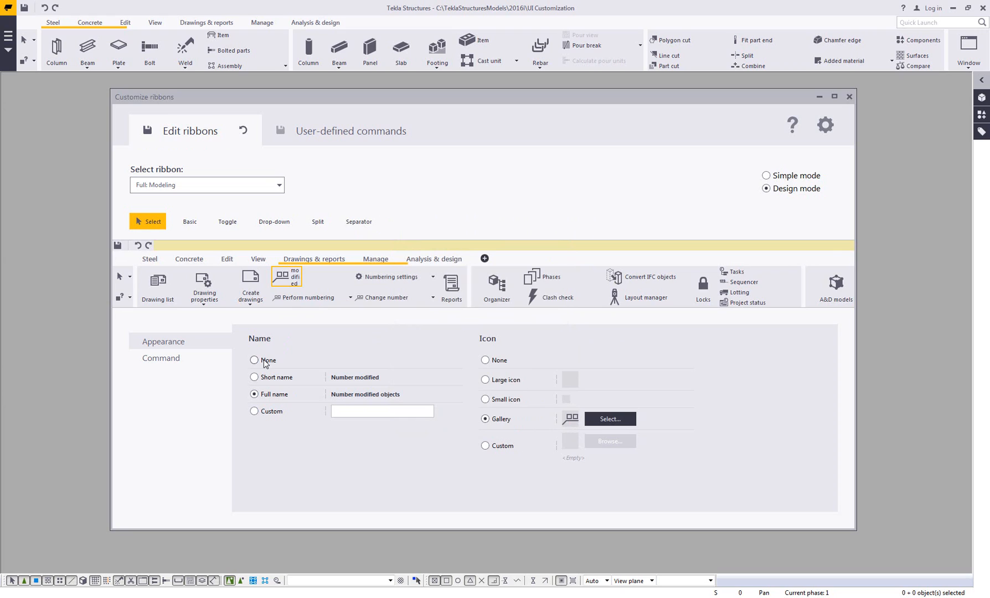
- Set the Number modified objects name display to None, icon only
left_click(253, 359)
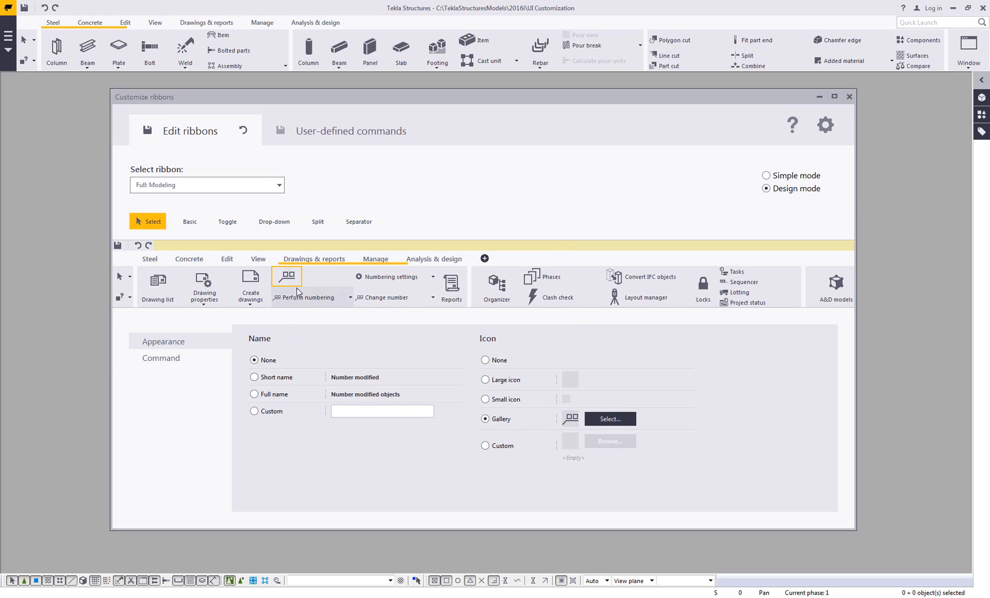
mouse_move(344, 320)
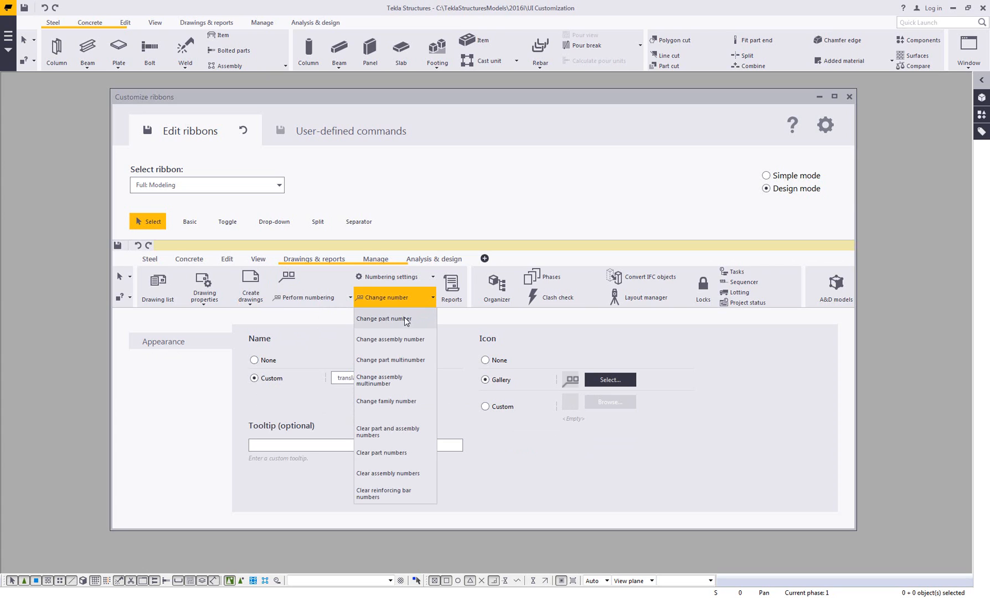
- Pull Change part number out of the Change number drop-down as its own button
left_click(383, 318)
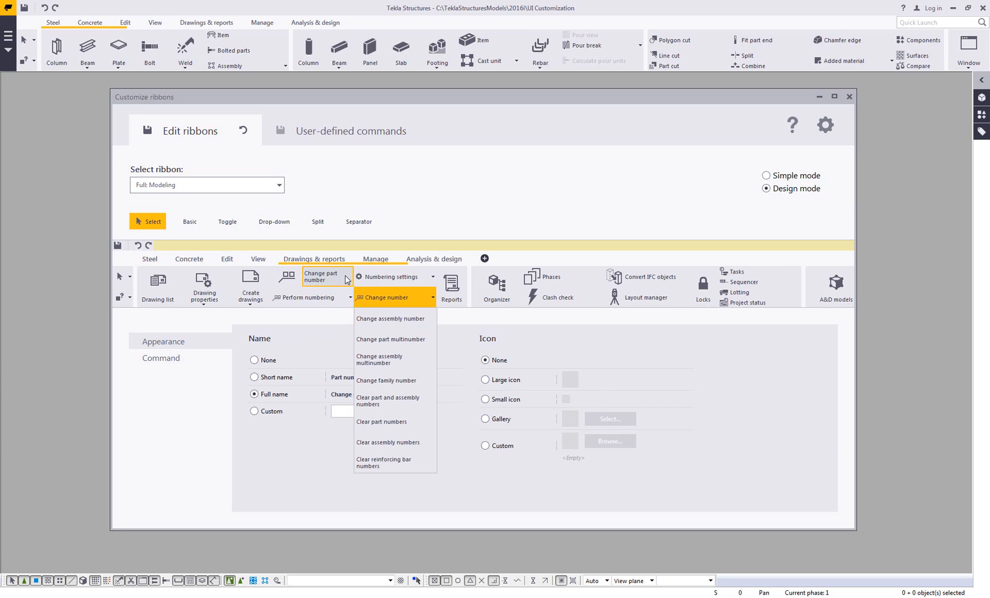
mouse_move(352, 317)
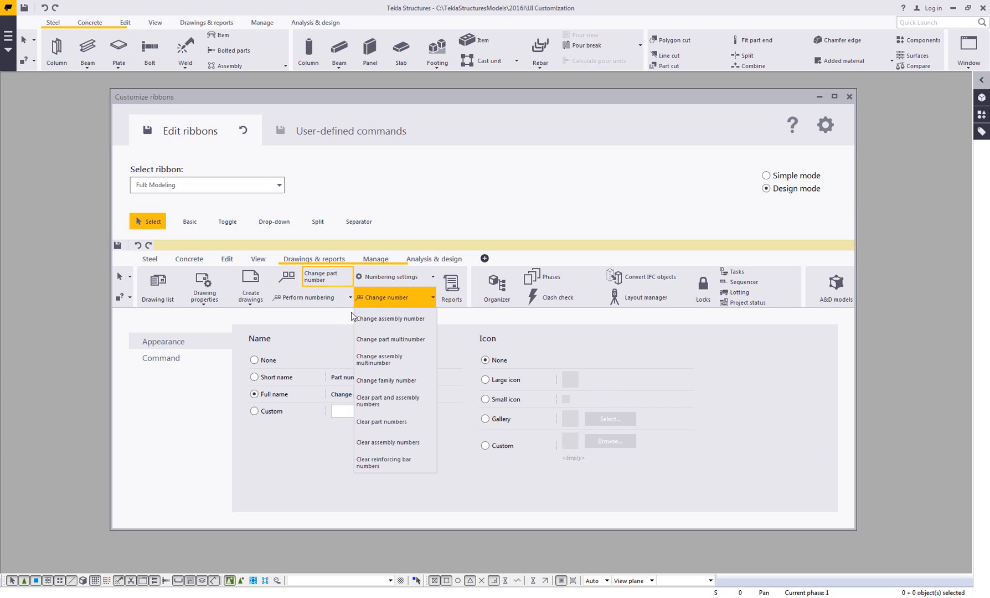
mouse_move(227, 225)
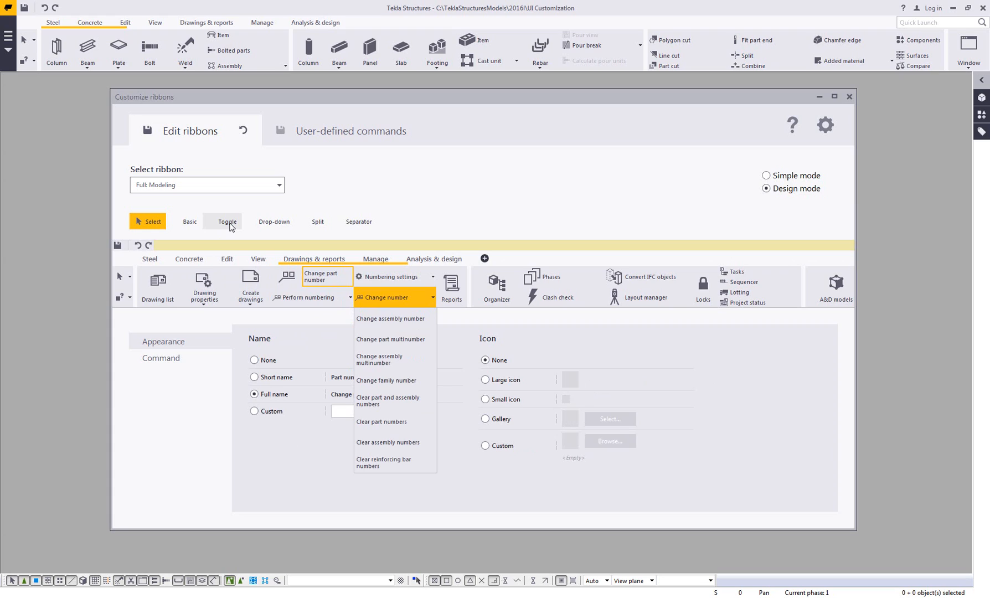
mouse_move(273, 222)
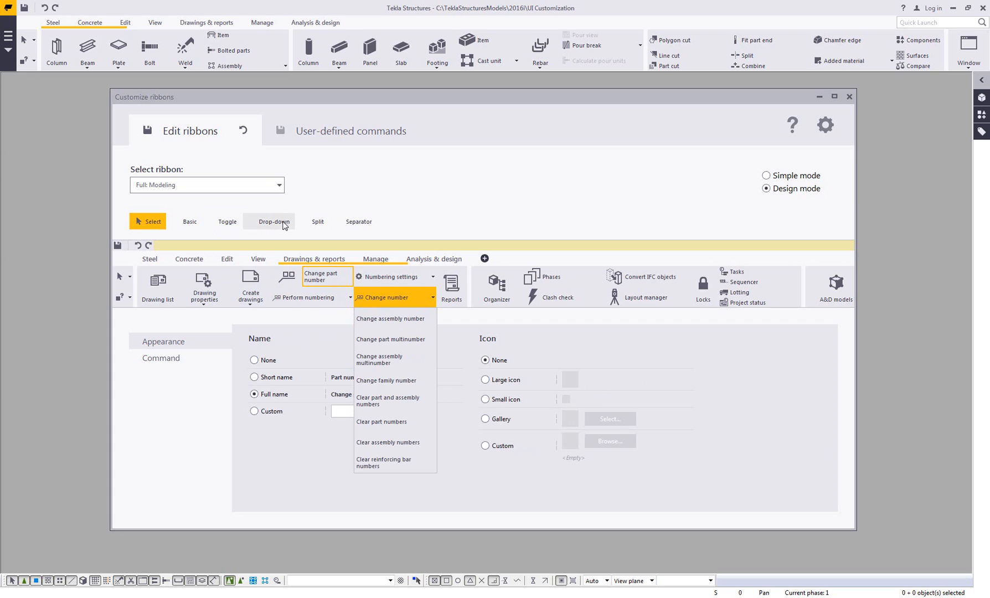
mouse_move(307, 225)
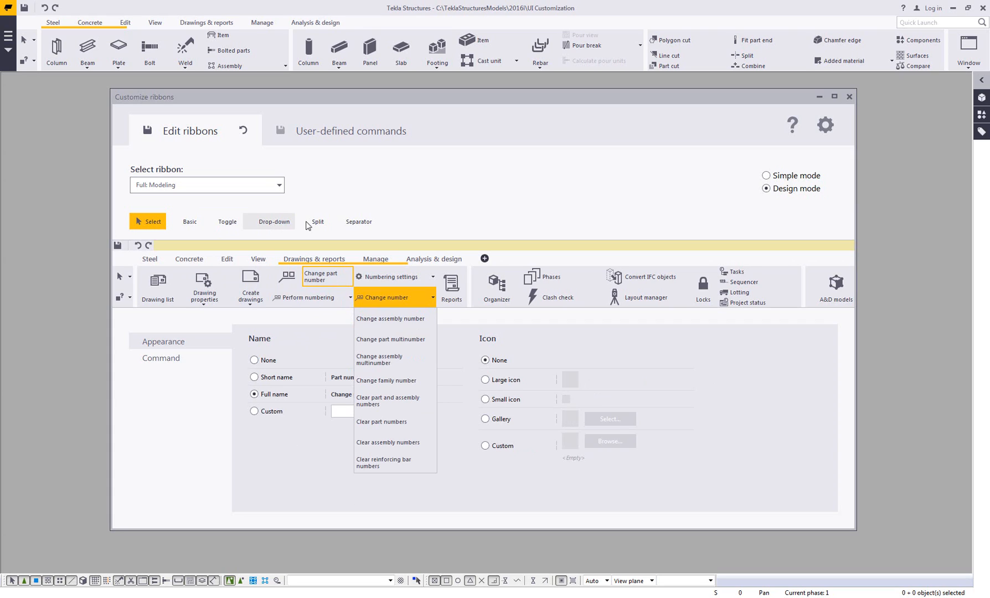
mouse_move(357, 222)
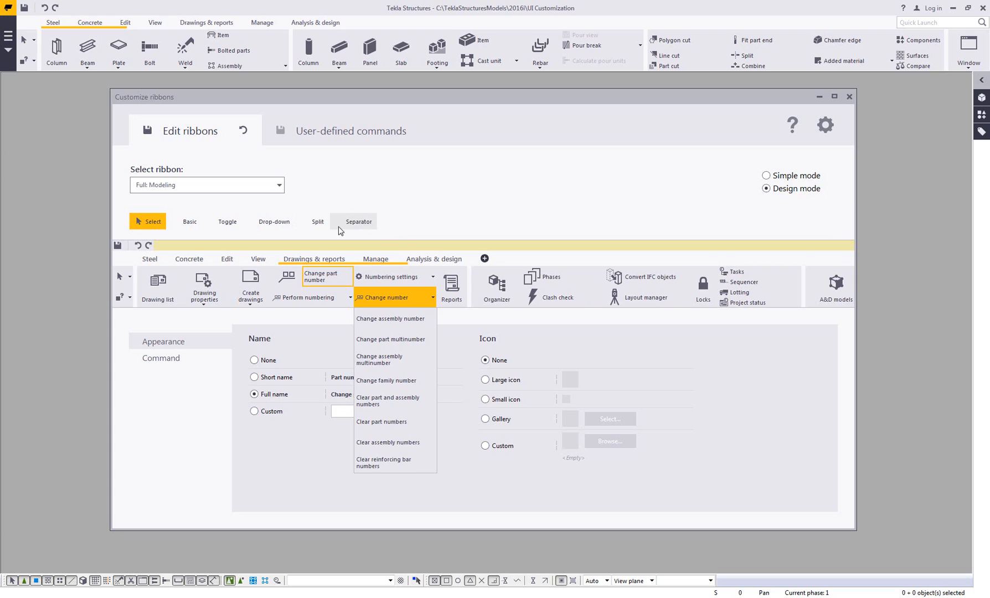
mouse_move(316, 222)
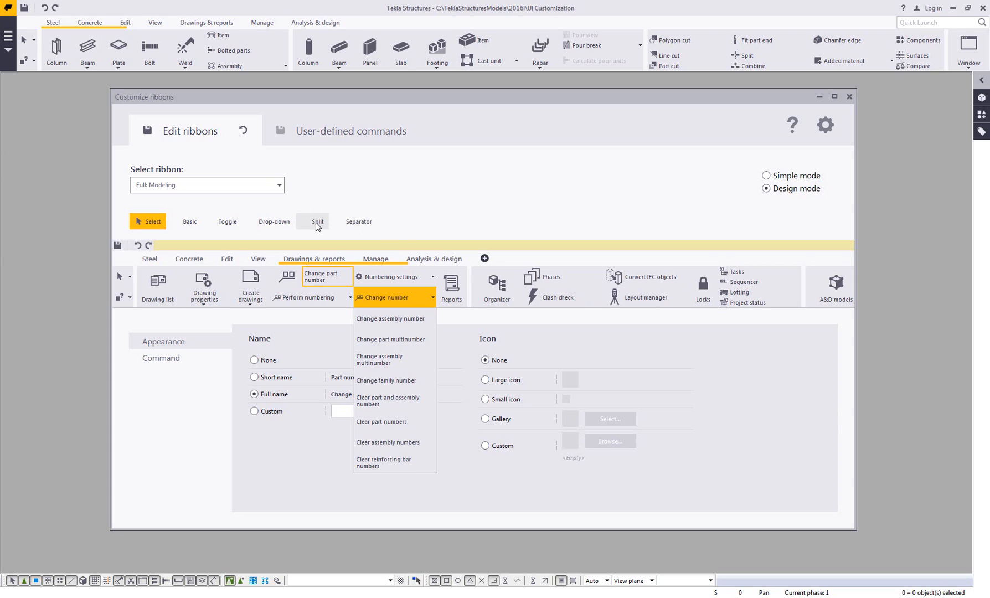
mouse_move(433, 307)
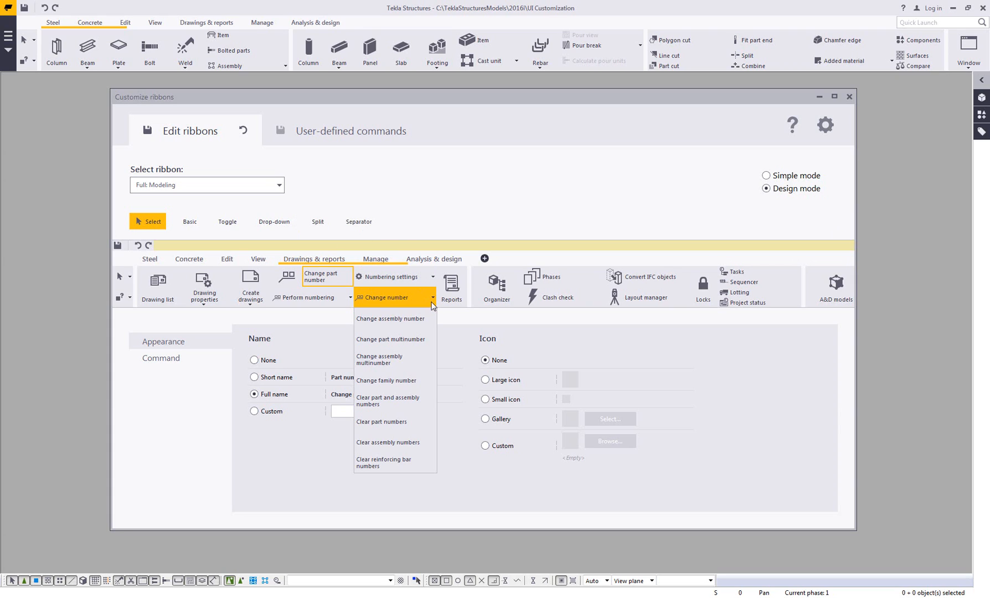
mouse_move(371, 136)
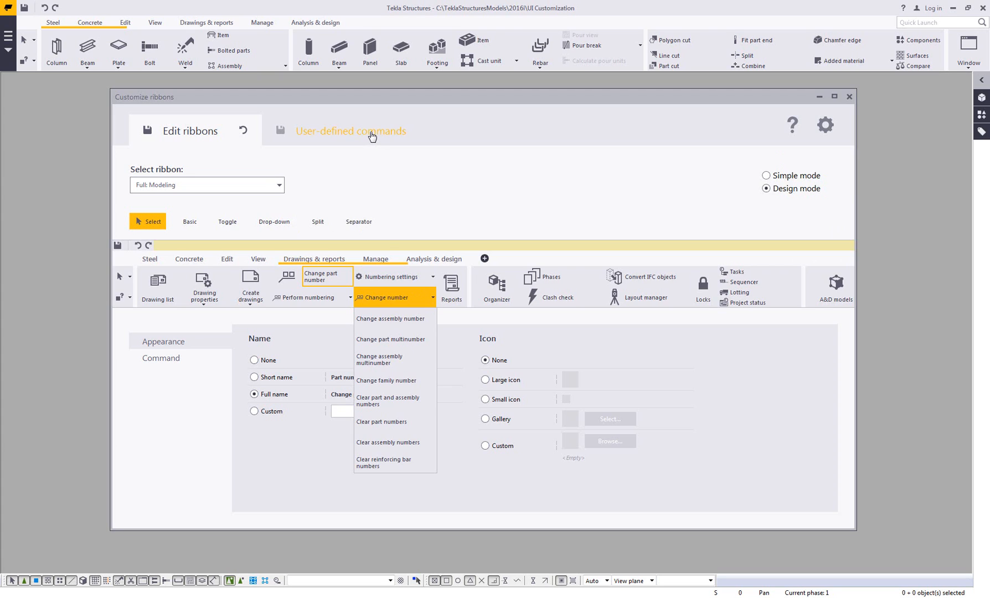
- View the ATek Steel Solutions and Tekla Forum user-defined command actions
left_click(350, 131)
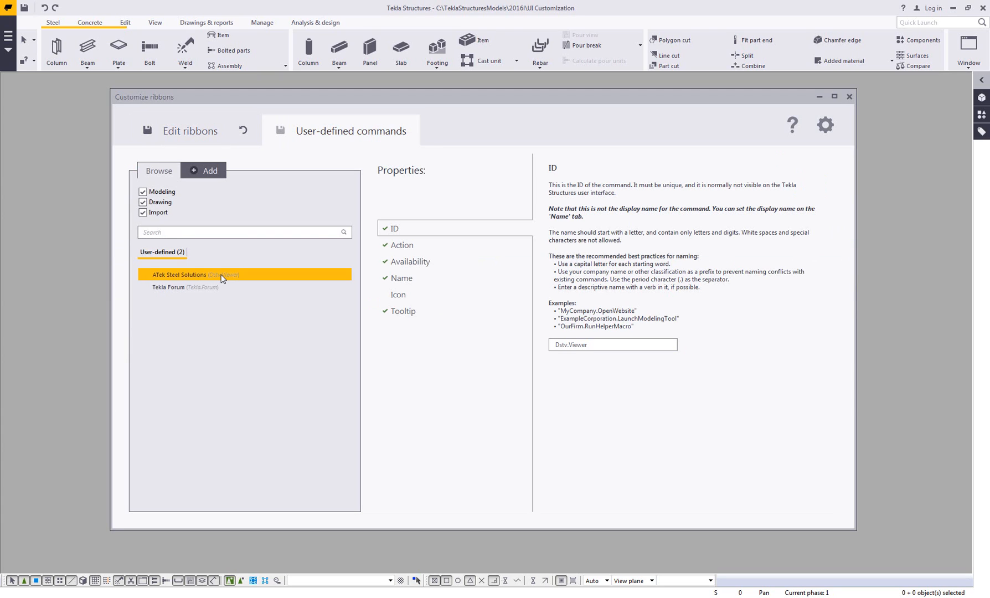
mouse_move(239, 278)
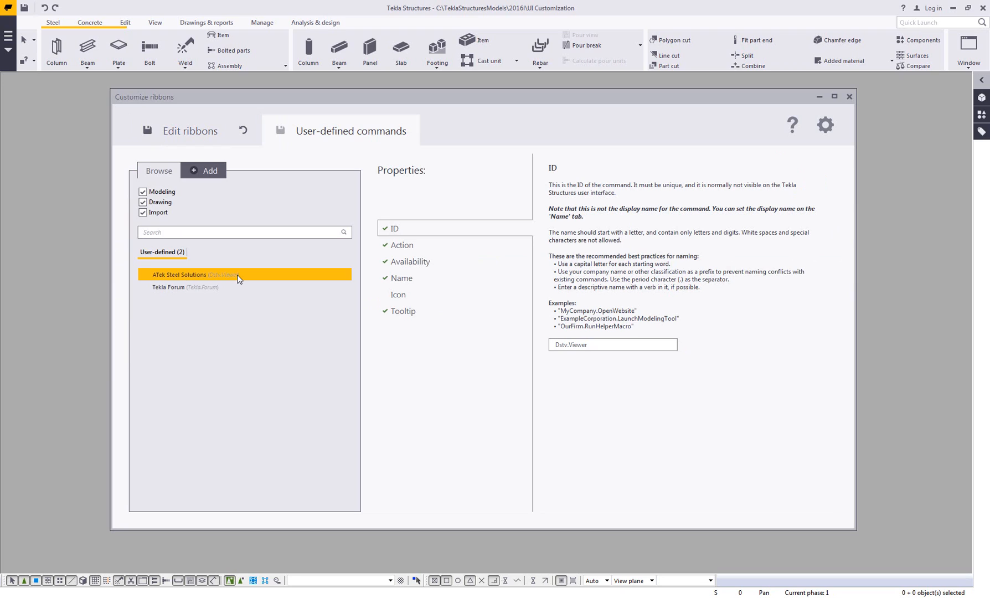
mouse_move(238, 281)
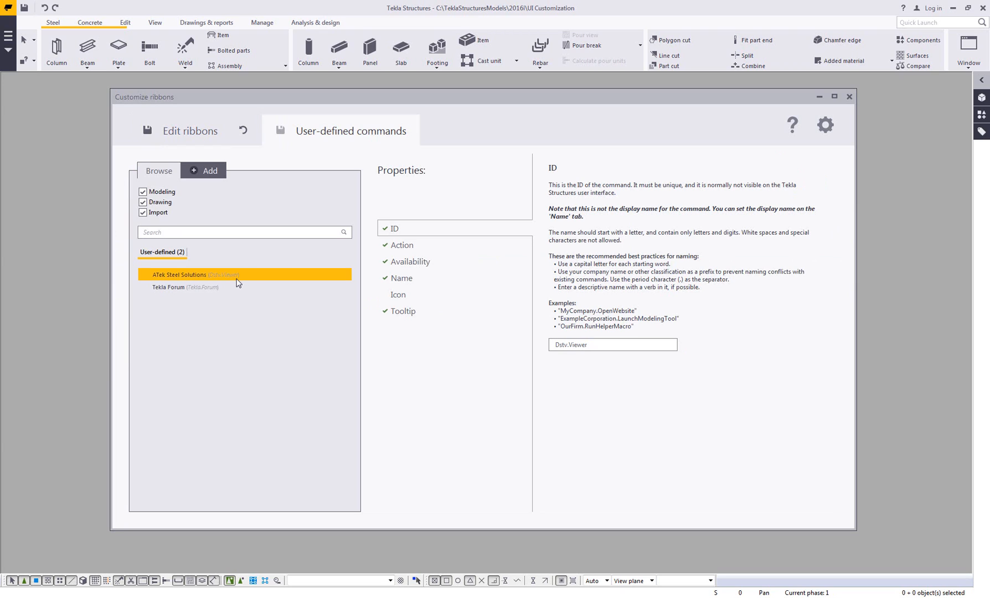
left_click(402, 244)
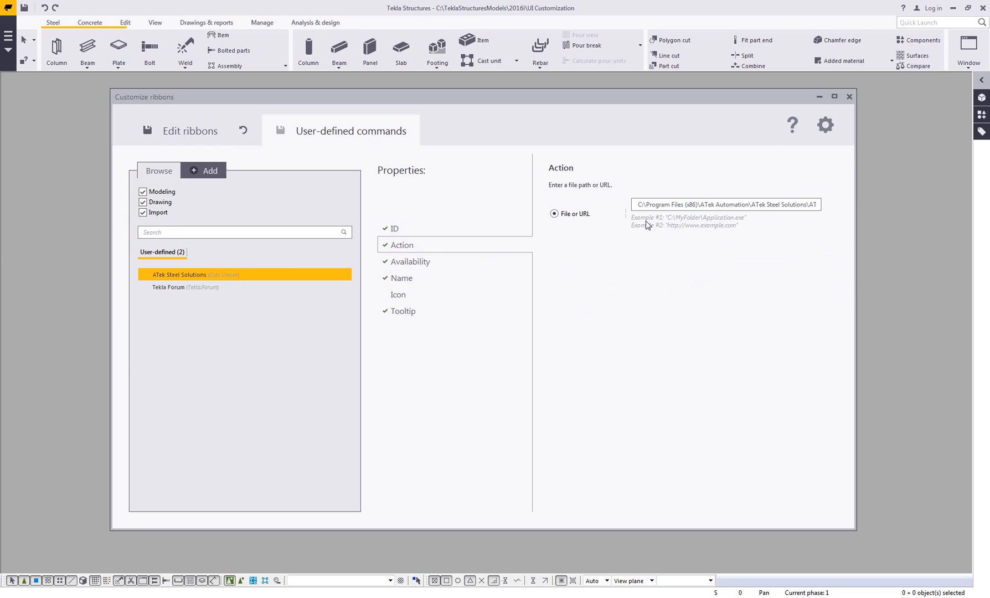
mouse_move(165, 310)
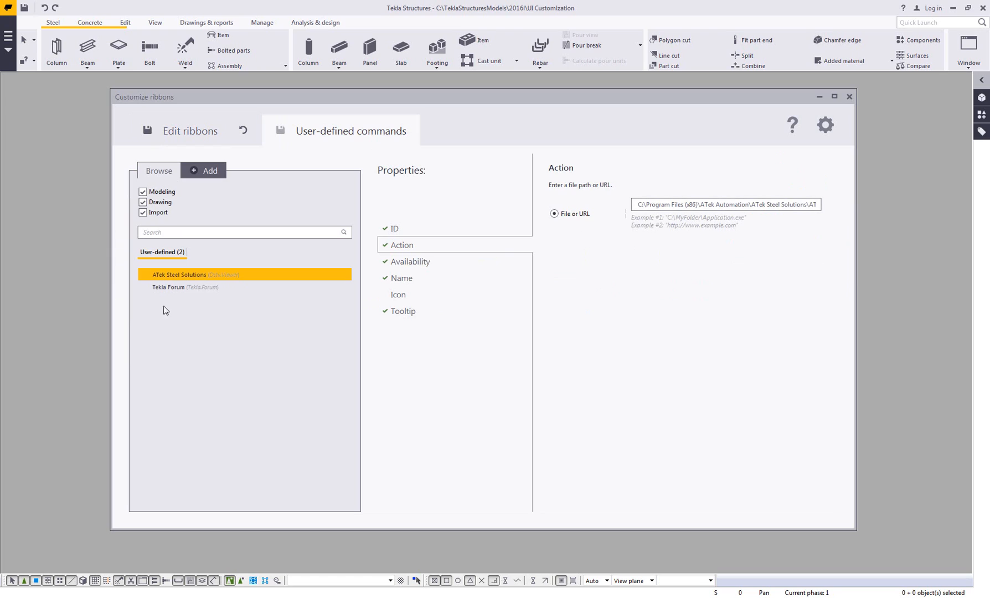
left_click(185, 287)
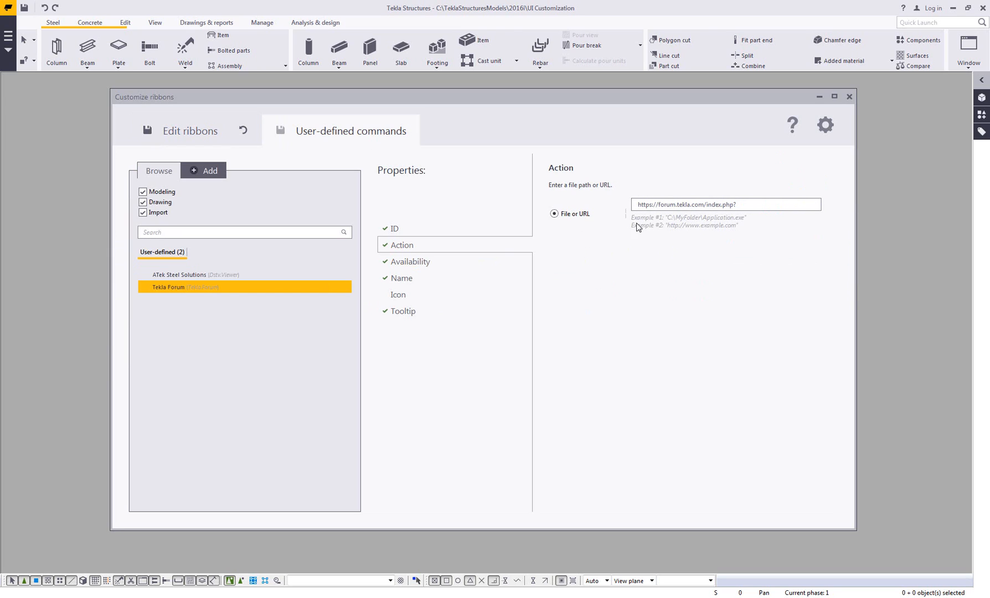
left_click(708, 204)
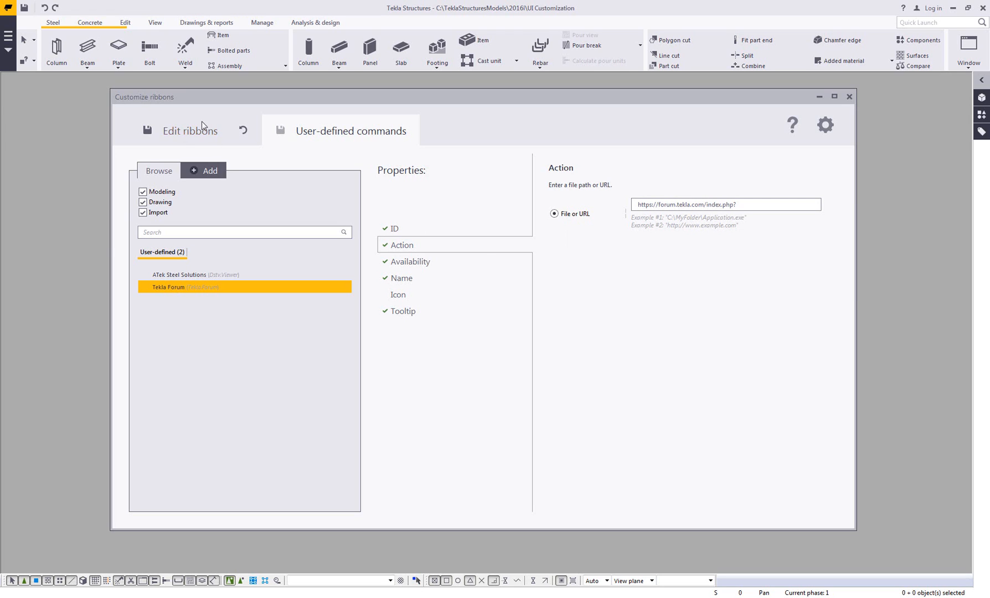
- Add a ribbon tab named My Favorites positioned after Concrete
left_click(189, 130)
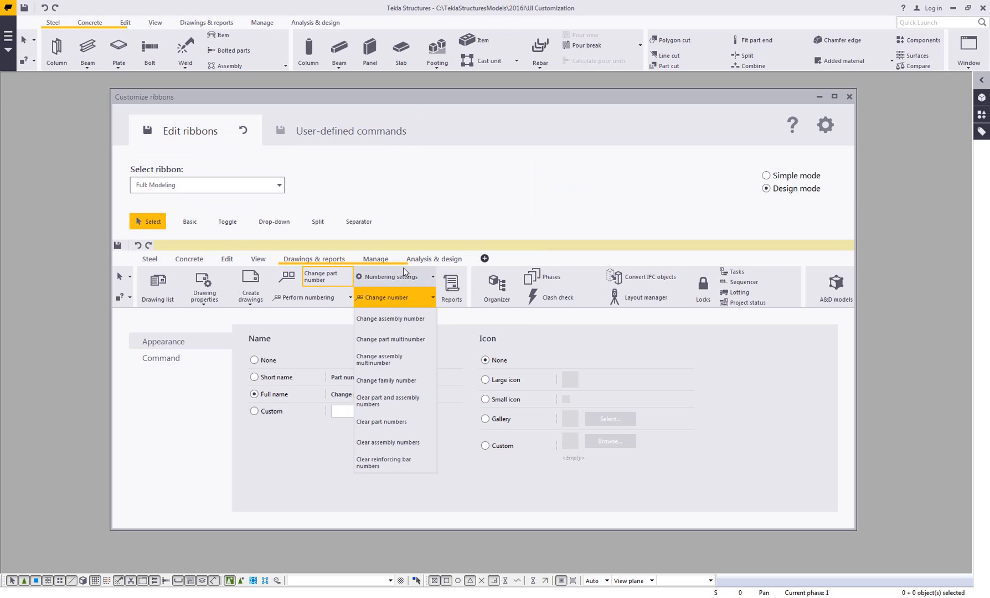
left_click(540, 259)
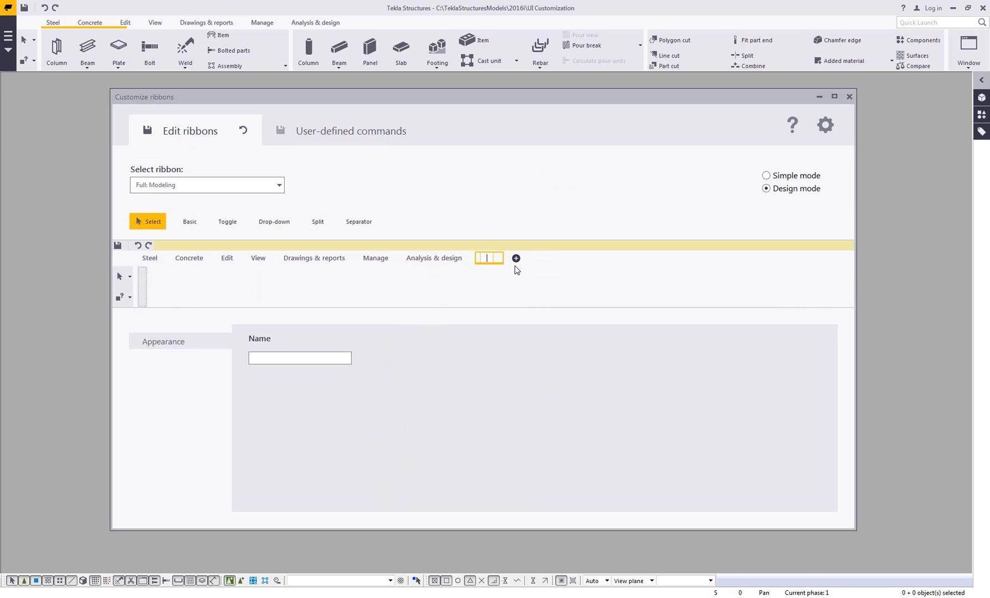
type("My Favor")
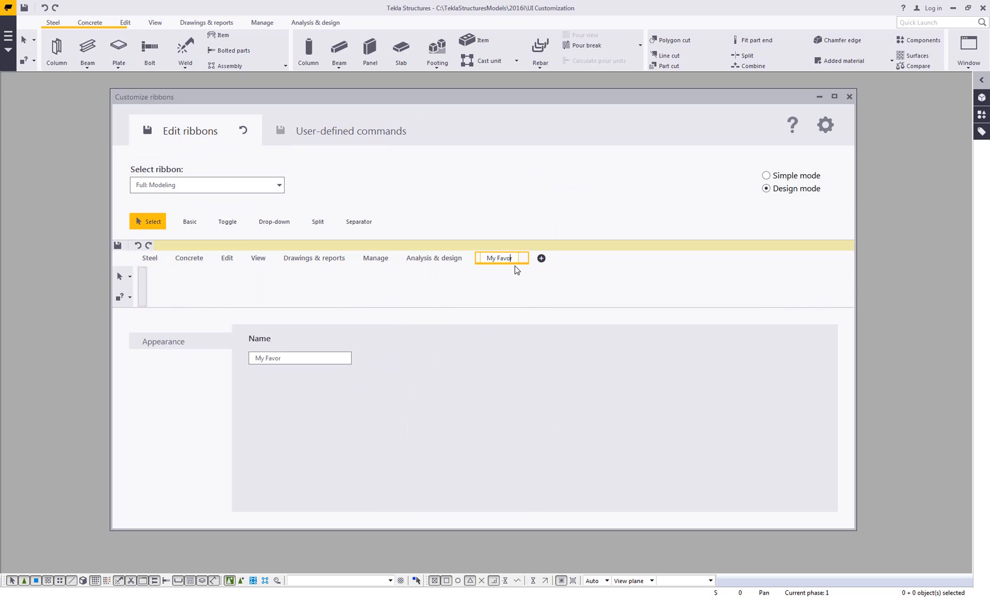
type("ites")
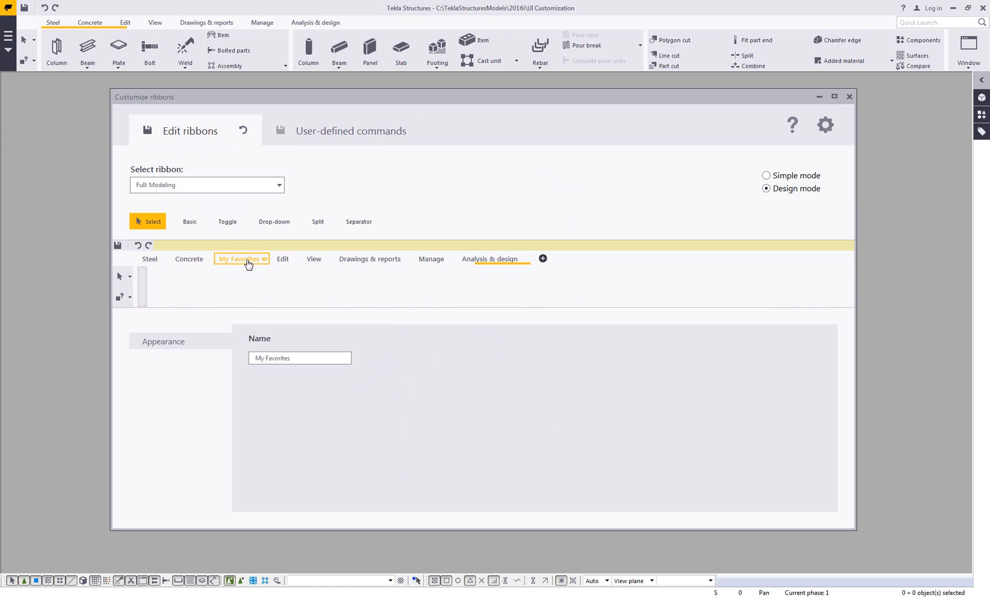
left_click(242, 258)
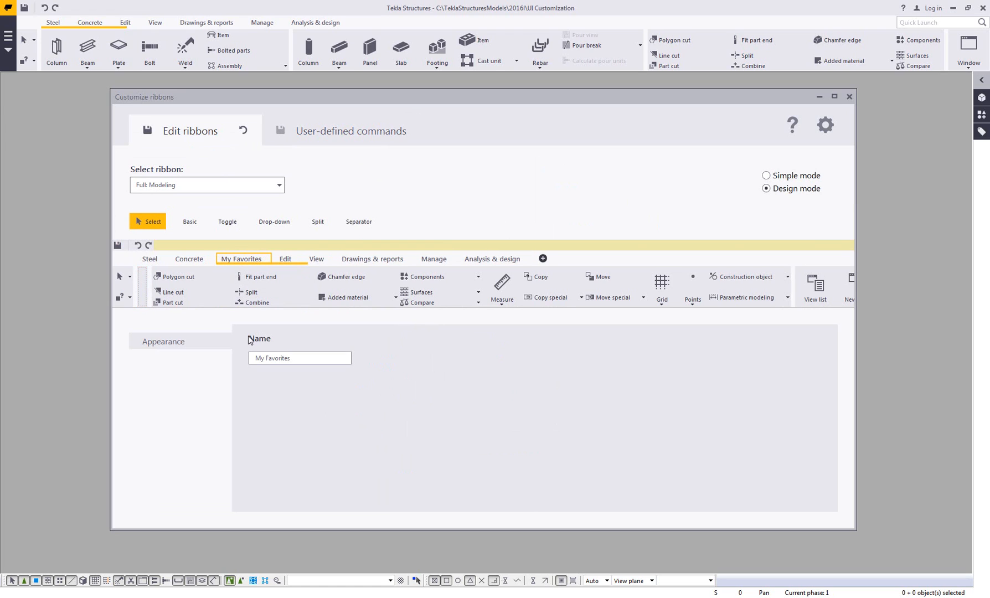
left_click(766, 176)
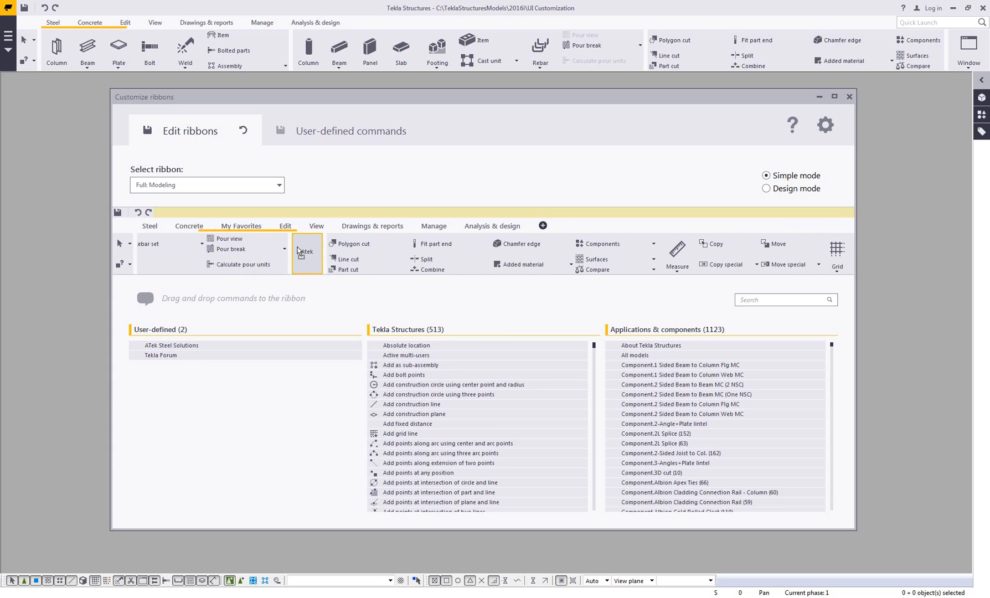
mouse_move(730, 230)
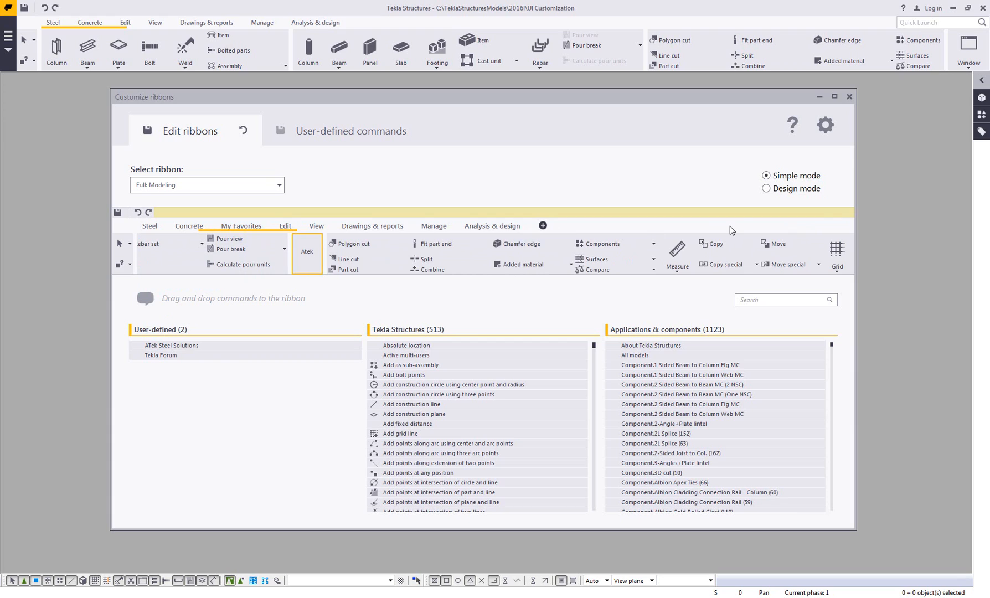
- Return to Design mode with the ATek button placed on My Favorites
left_click(766, 189)
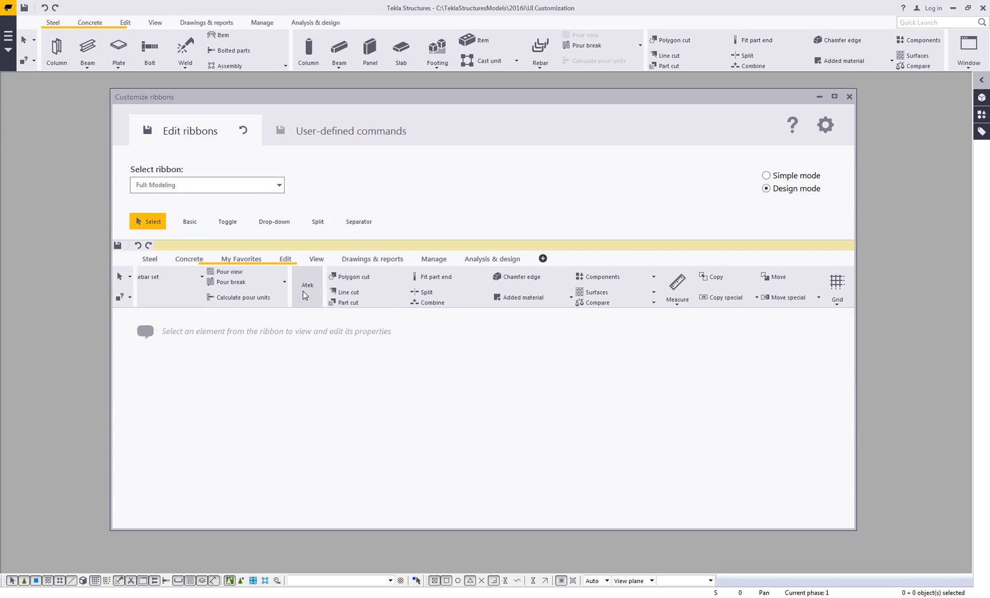
- Give the Atek button the custom manifest.ico icon with its short name shown
left_click(308, 286)
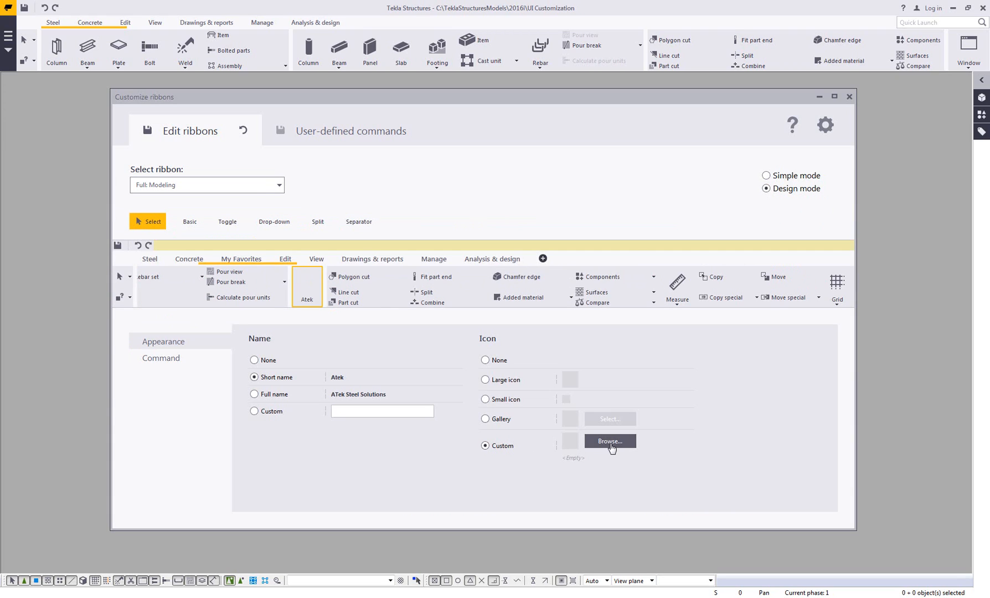
left_click(608, 440)
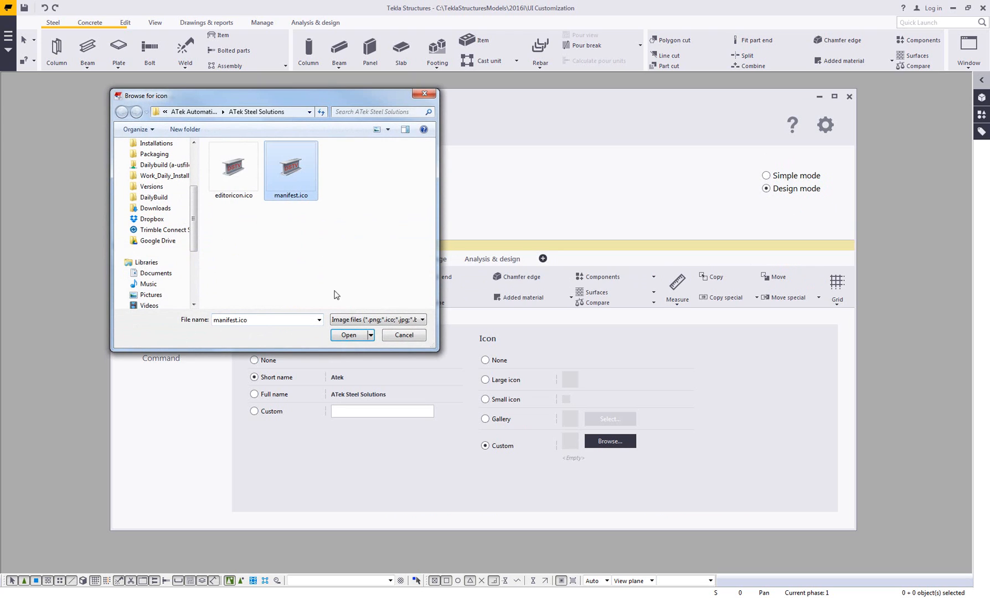
left_click(347, 335)
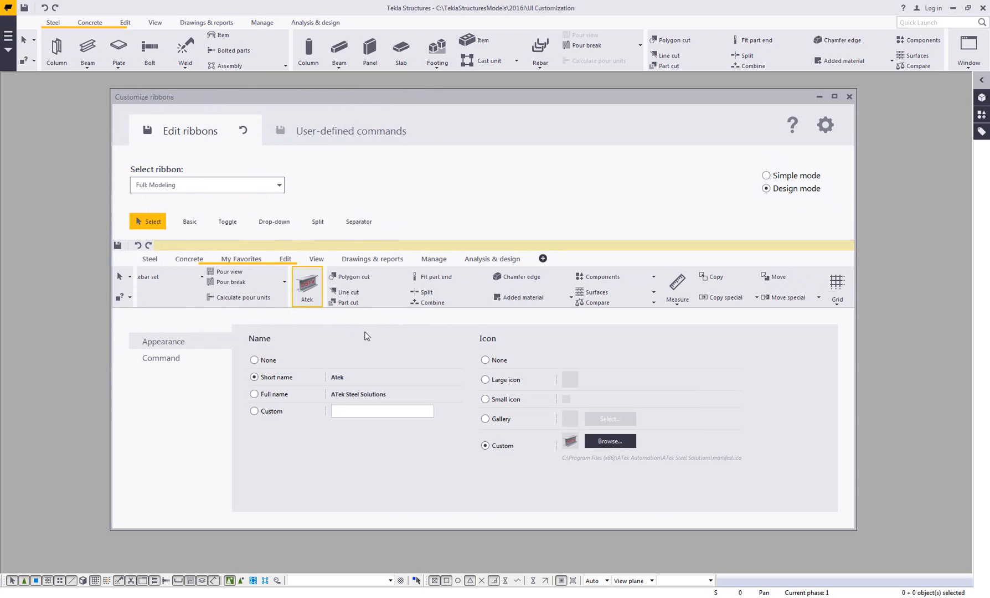
left_click(253, 360)
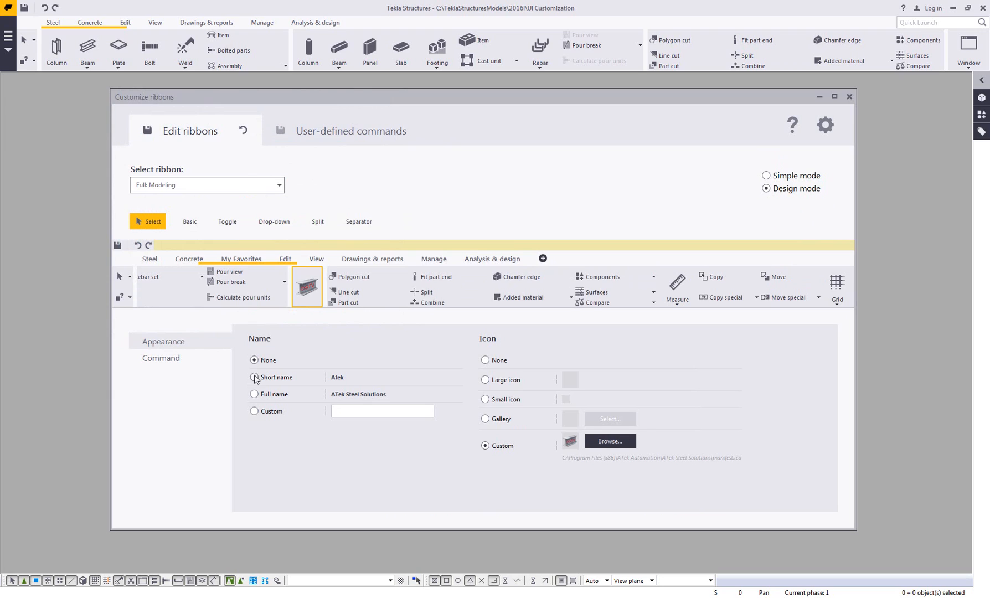
left_click(253, 377)
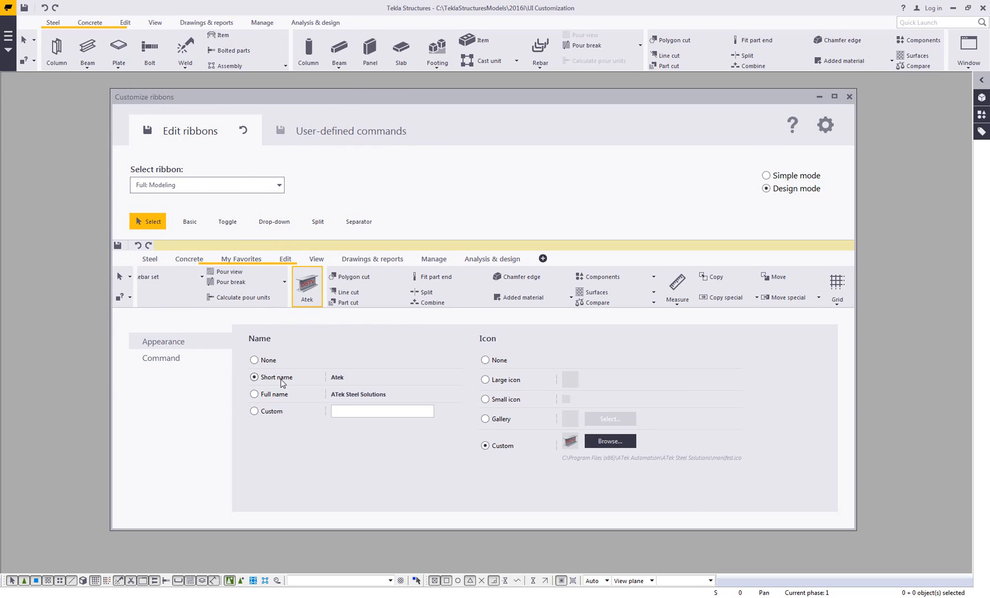
mouse_move(147, 133)
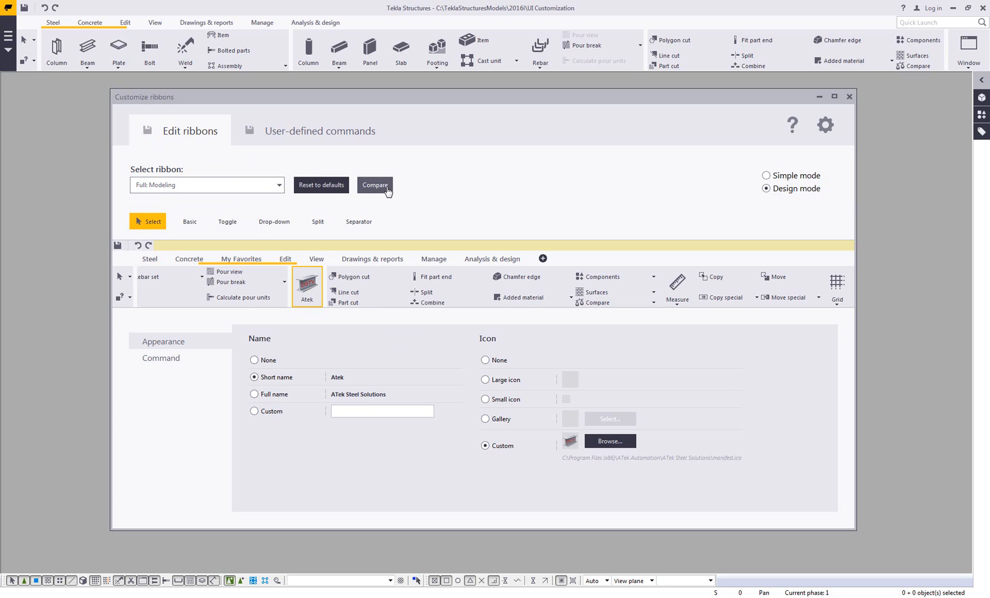
mouse_move(838, 102)
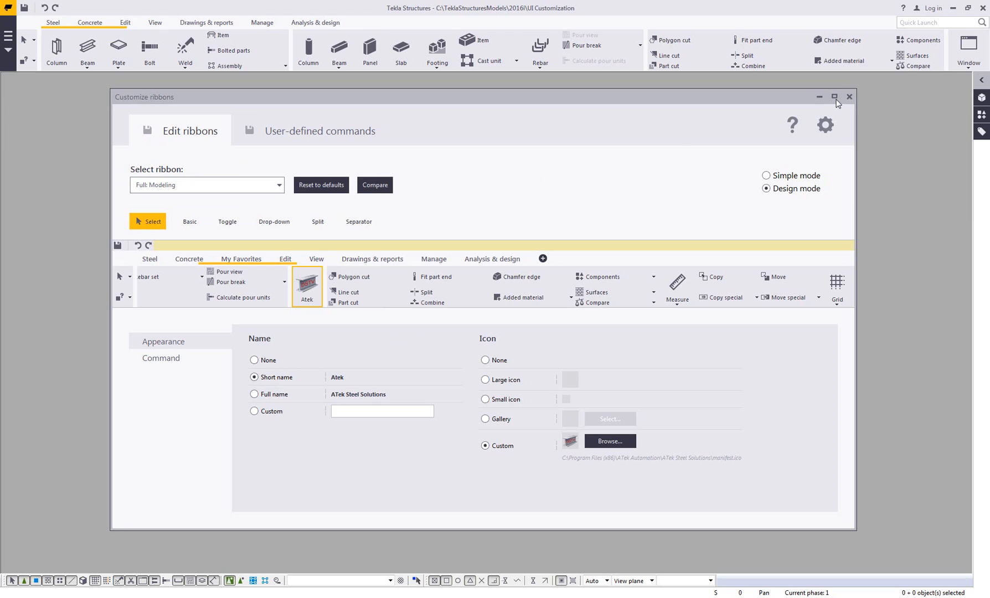
- Reload the customized ribbons and check the My Favorites and Drawings & reports tabs
left_click(848, 96)
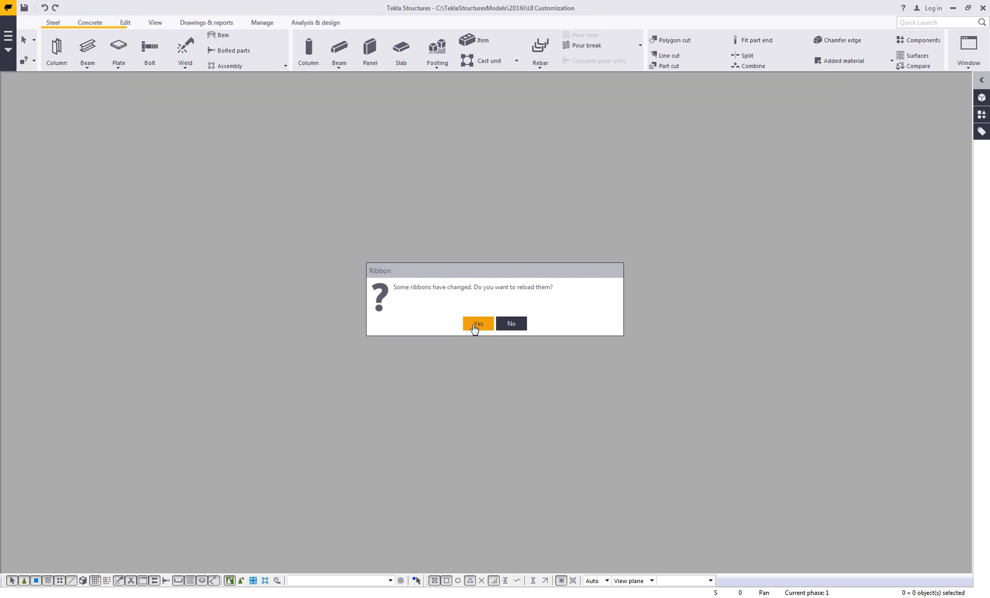
left_click(477, 323)
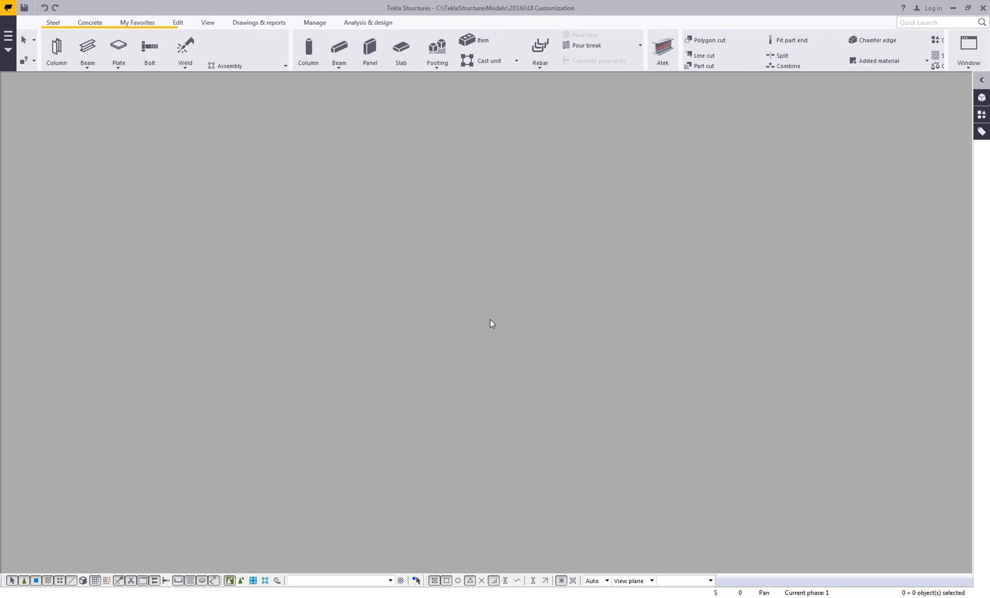
mouse_move(137, 23)
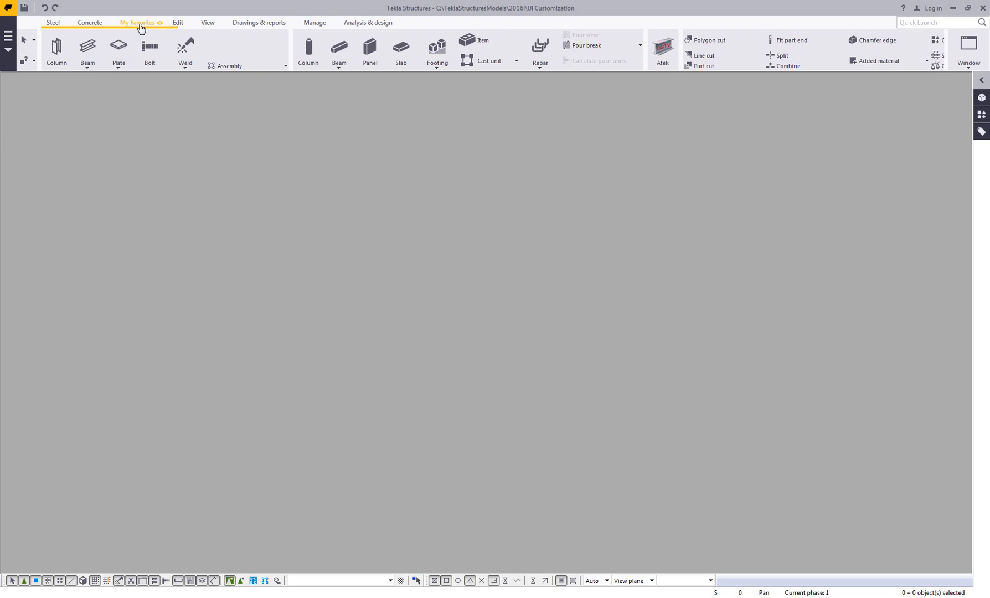
left_click(134, 24)
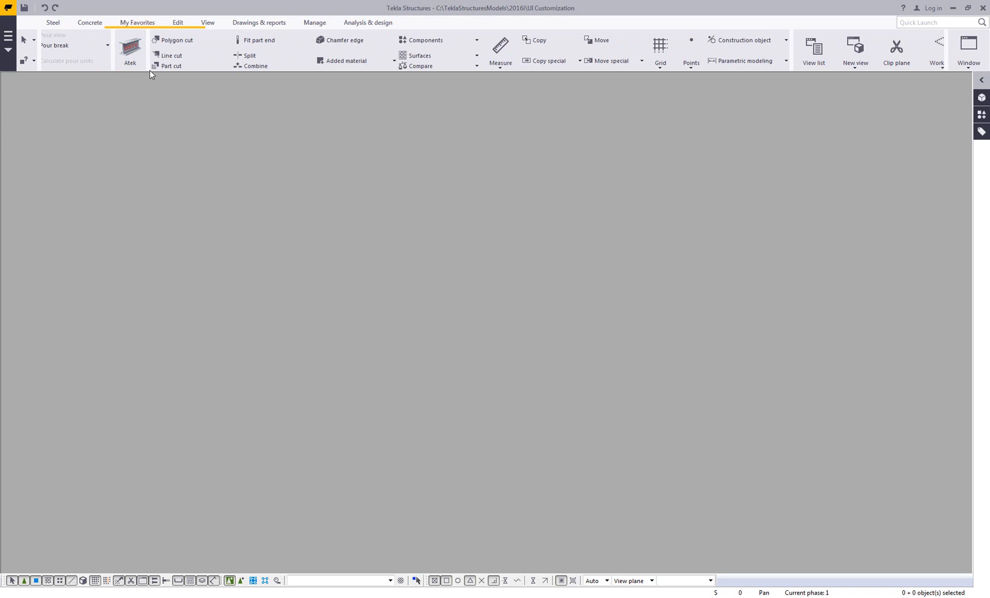
left_click(258, 24)
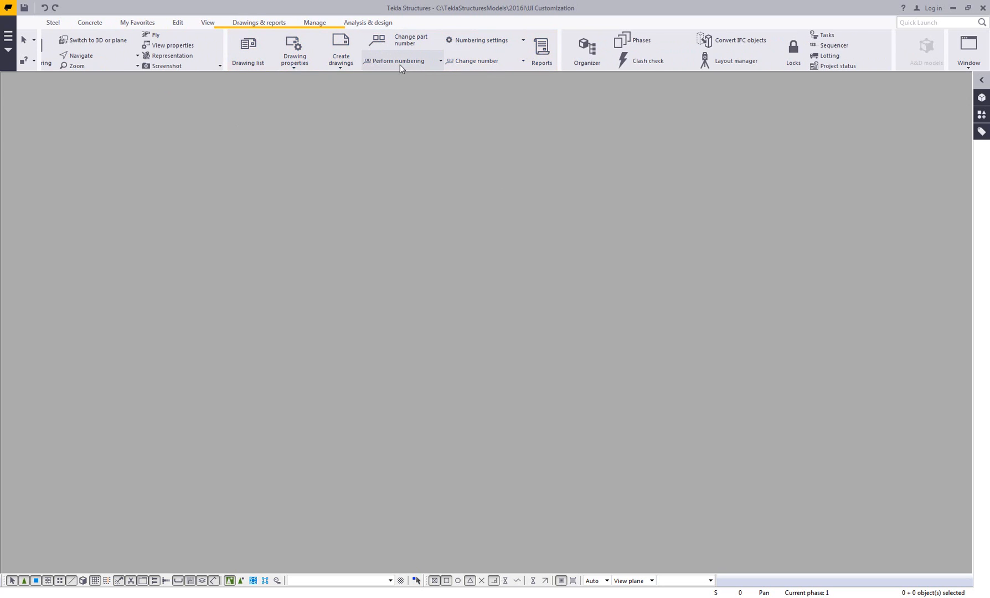
mouse_move(340, 245)
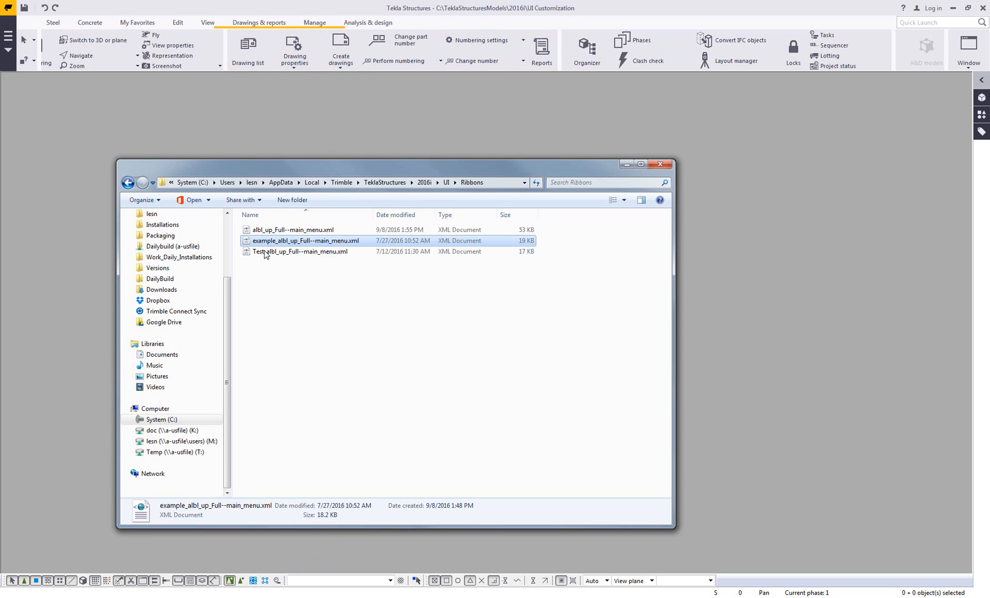
- Delete albl_up_Full--main_menu.xml from the Ribbons folder, confirming the Delete File dialog
left_click(293, 230)
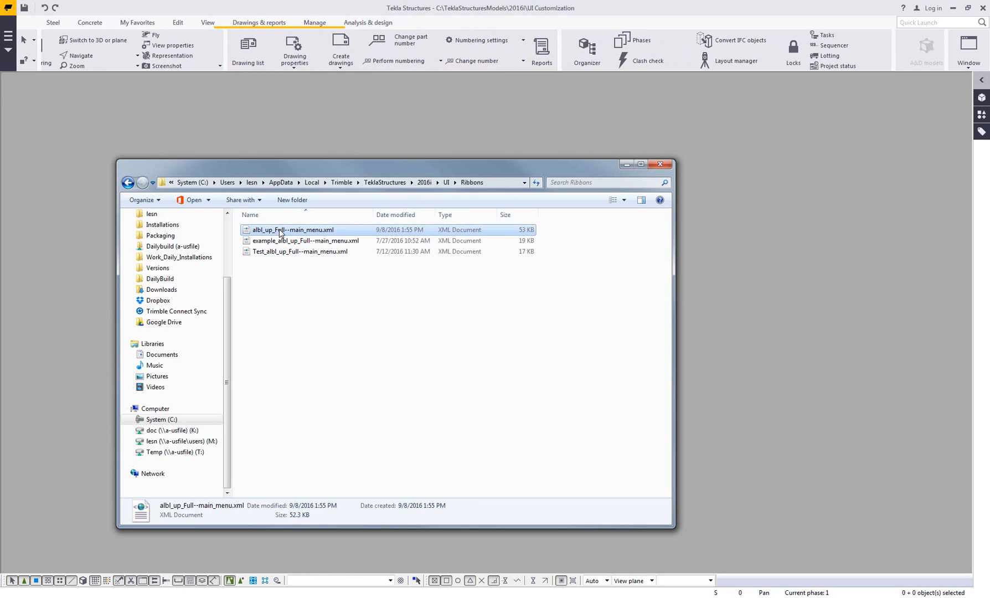
key("Delete")
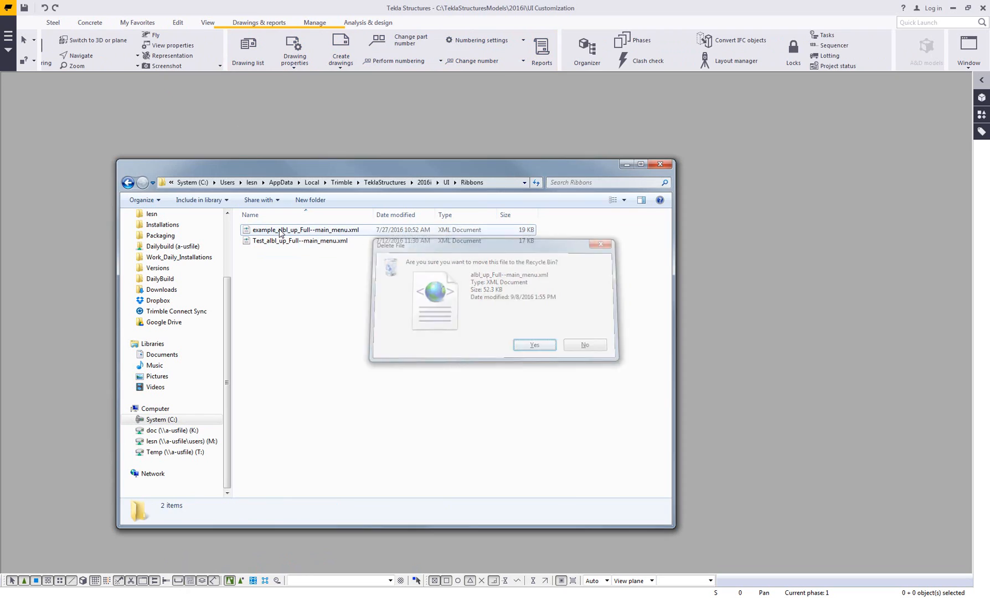
left_click(583, 345)
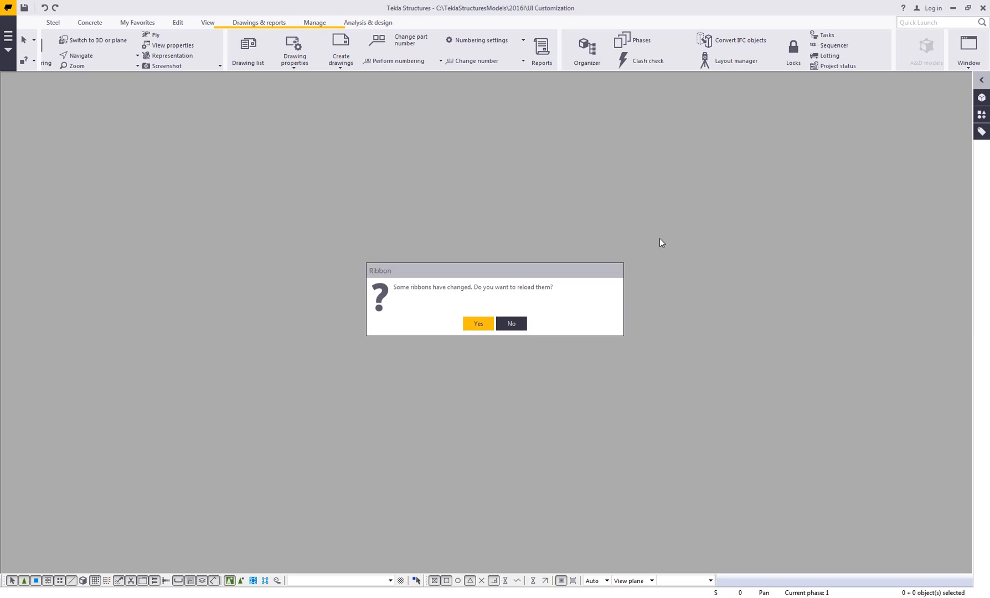
- Confirm the ribbon reload and check the File commands on the restored Old Toolbar tab
left_click(478, 323)
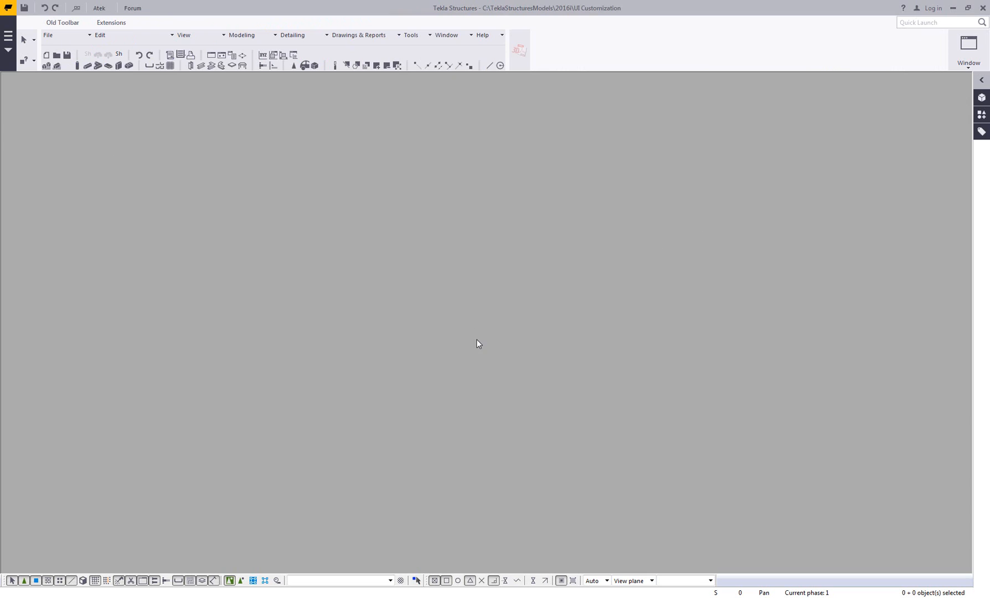
mouse_move(107, 105)
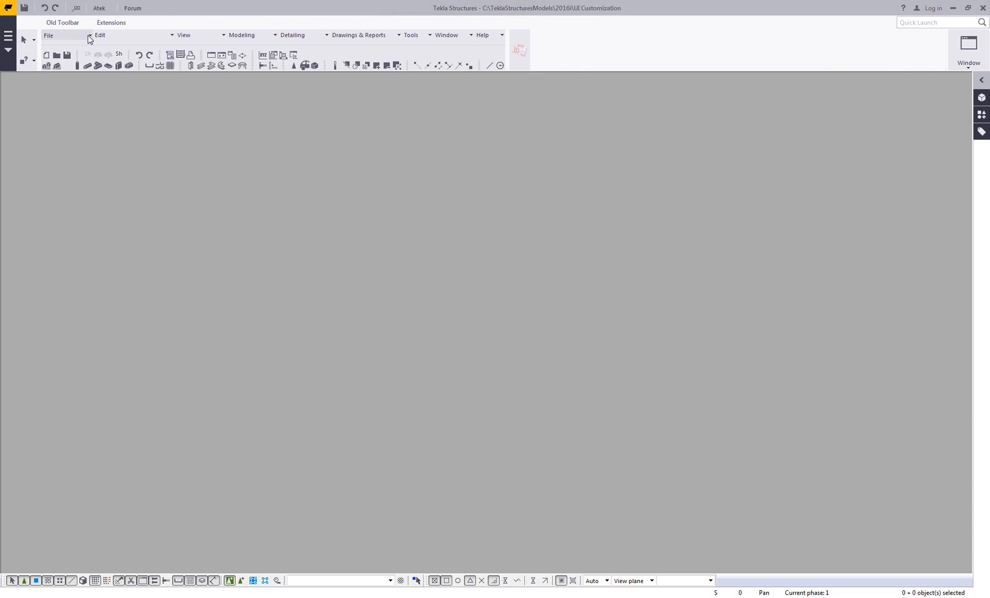
left_click(49, 34)
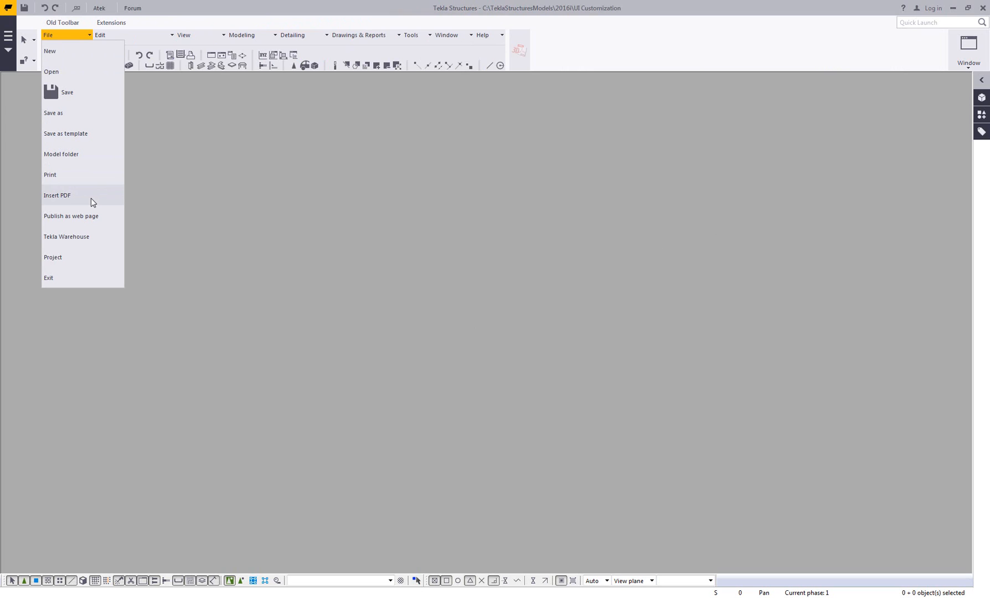
mouse_move(98, 197)
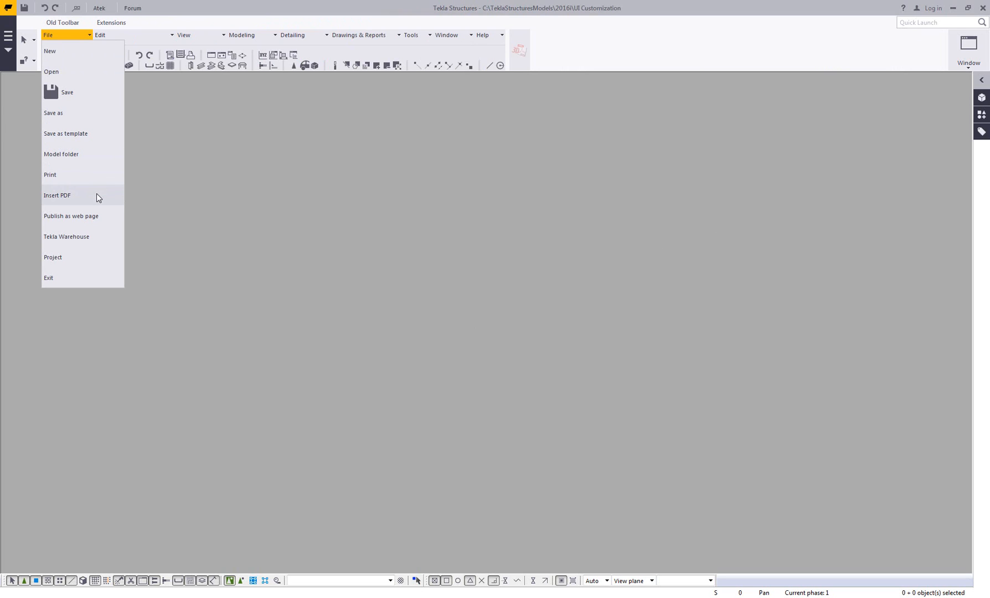
left_click(175, 165)
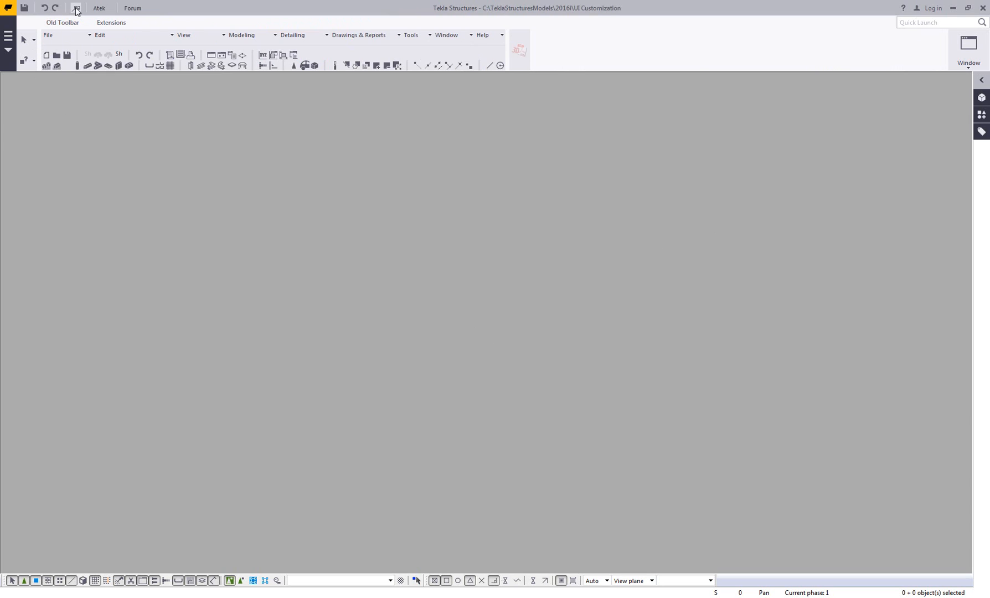
mouse_move(132, 7)
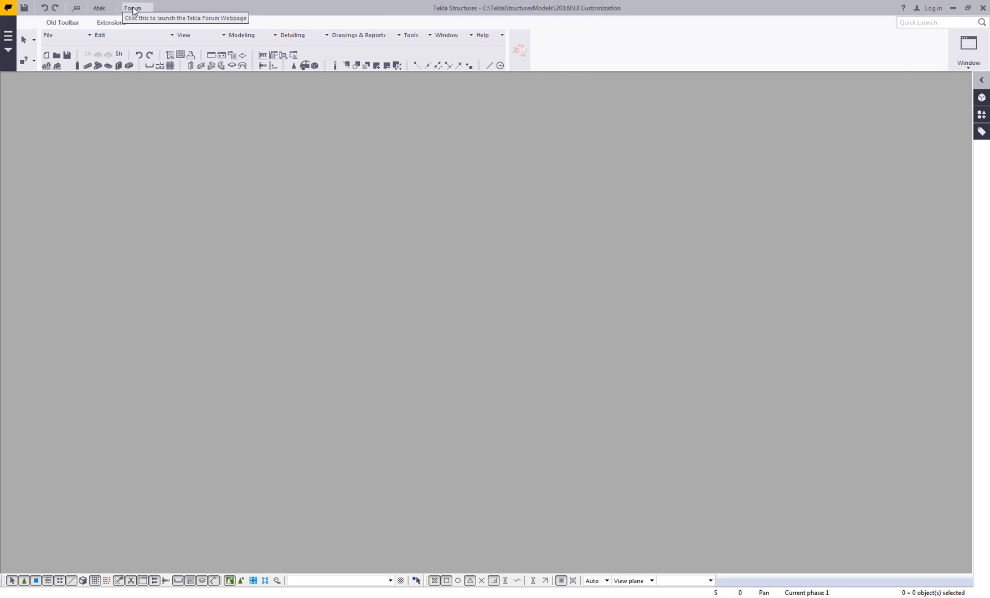
mouse_move(54, 11)
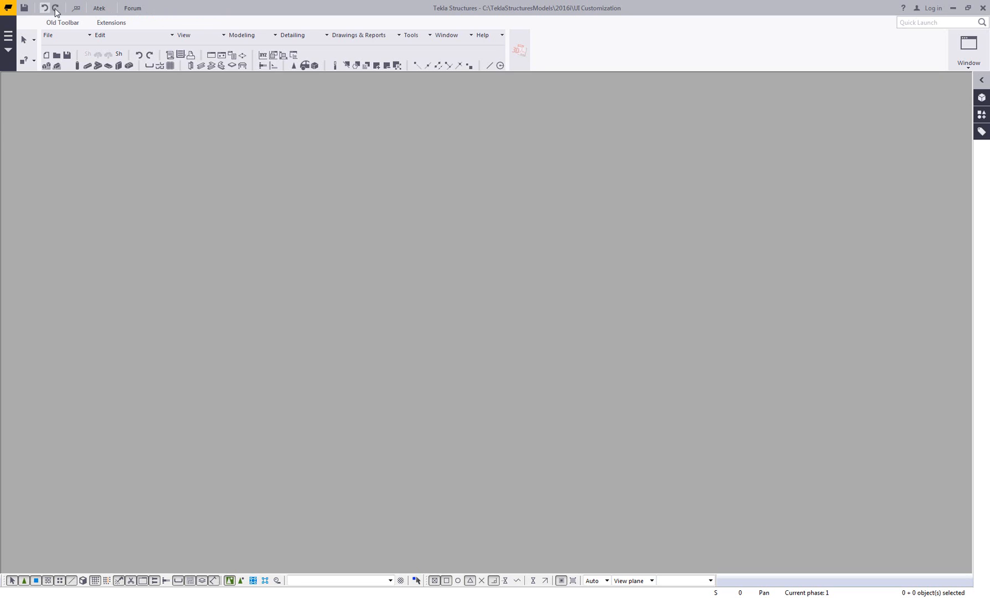
mouse_move(111, 23)
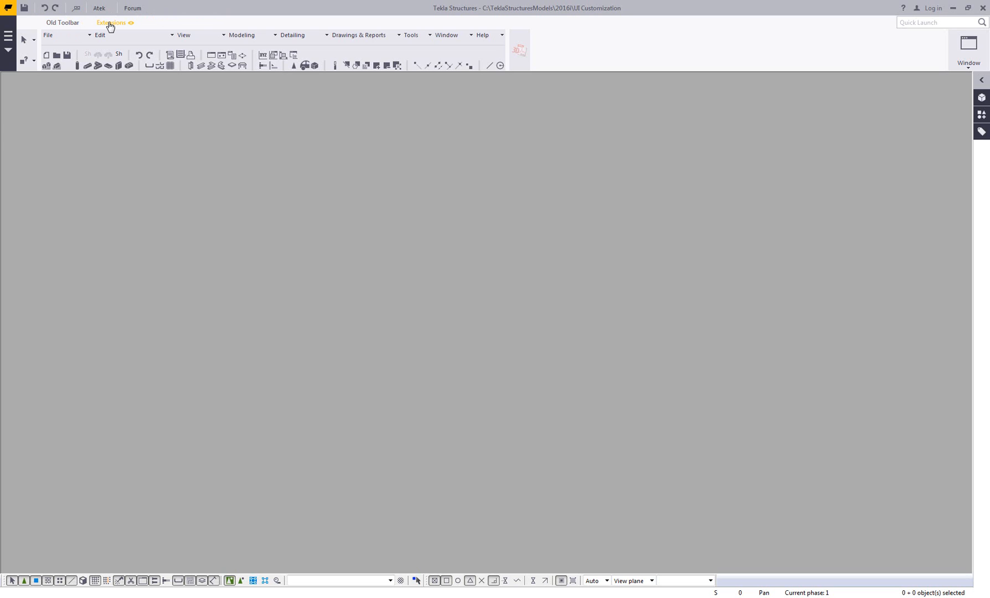
mouse_move(504, 105)
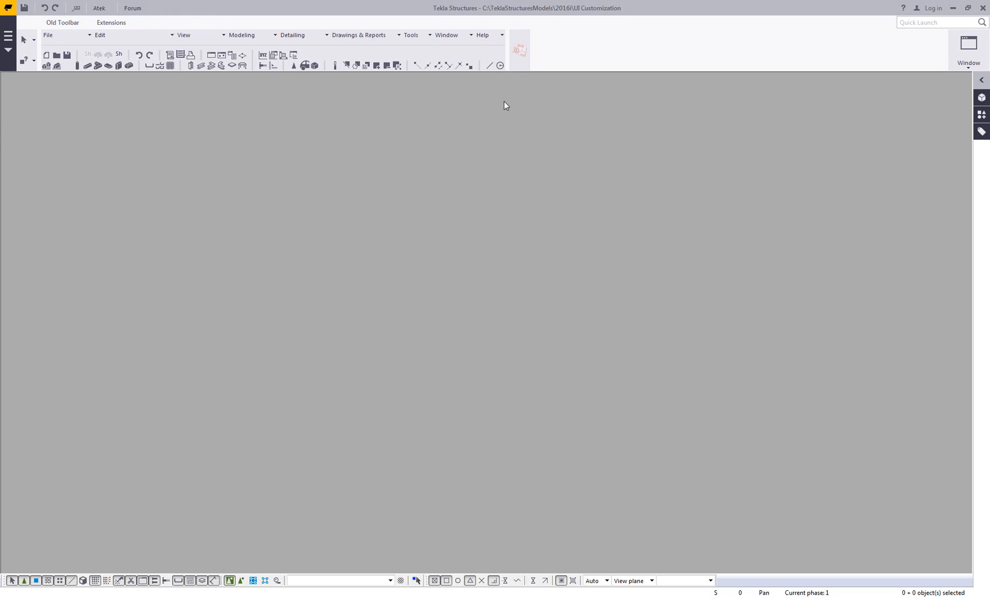
mouse_move(493, 119)
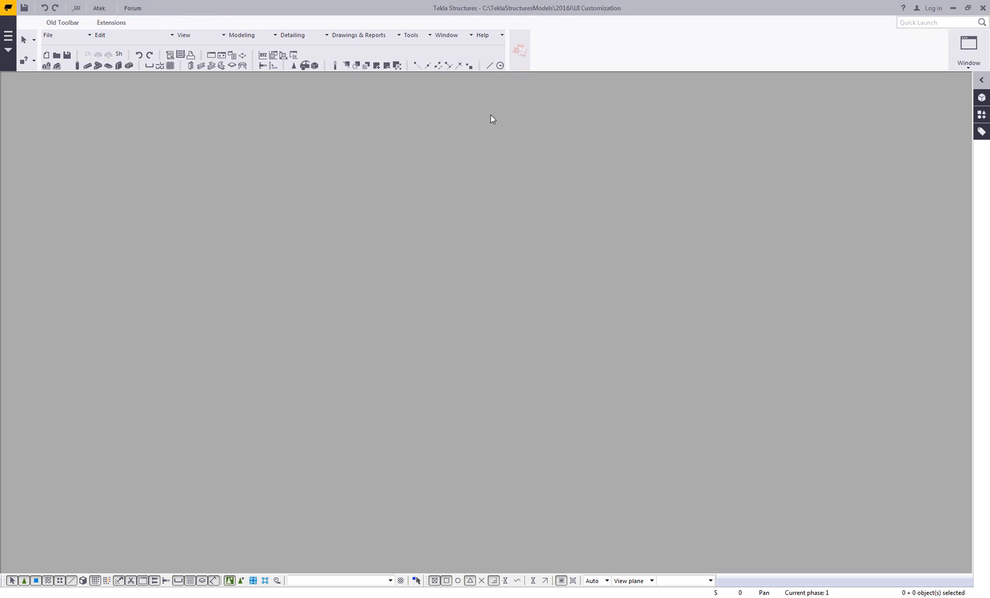